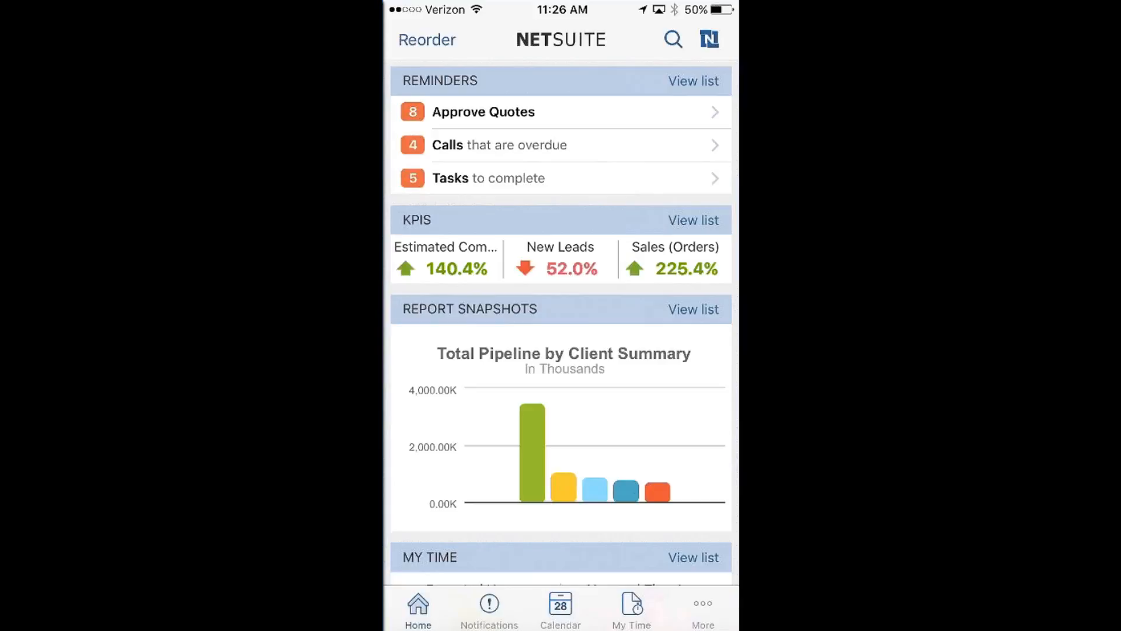
Step: Scroll the home dashboard to the KPIs portlet and open its full KPIs list
key("home")
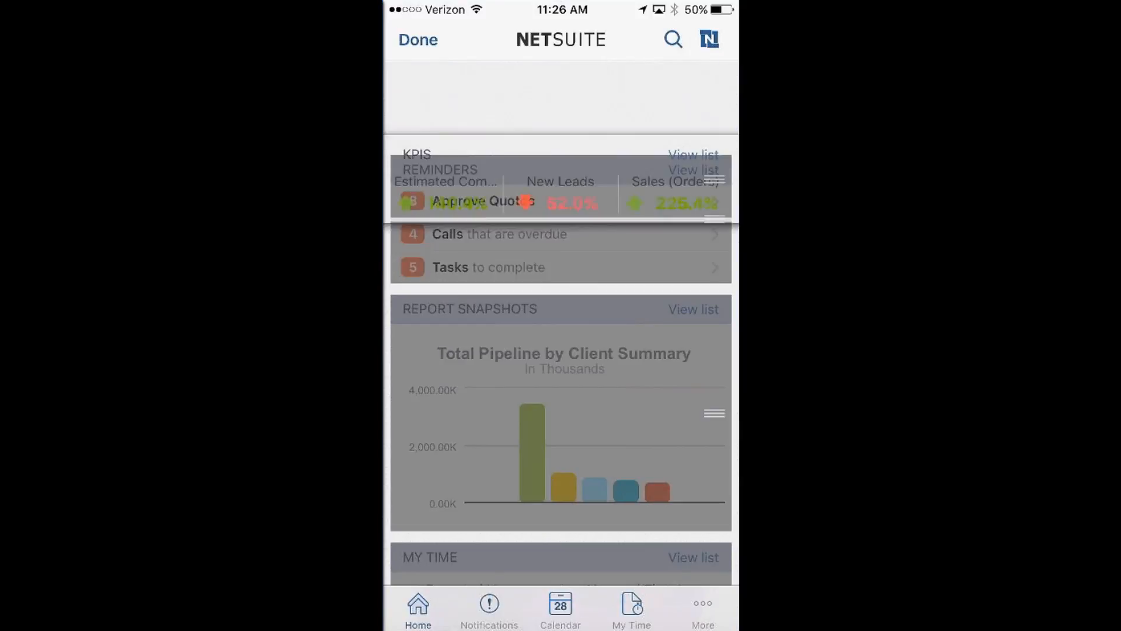
scroll("down", 3)
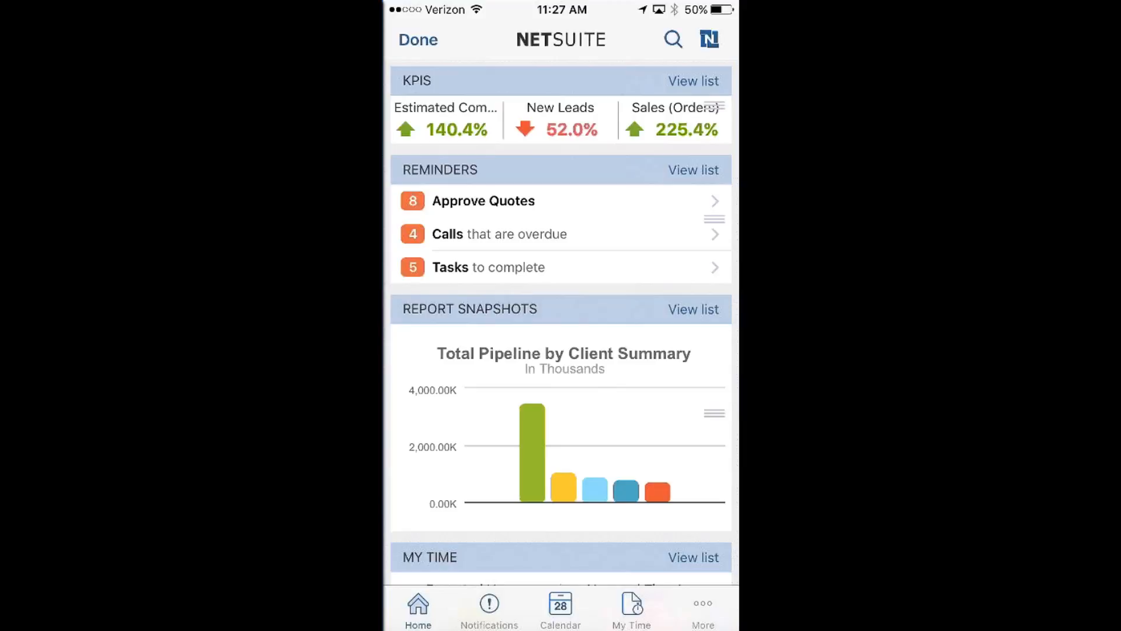
left_click(694, 81)
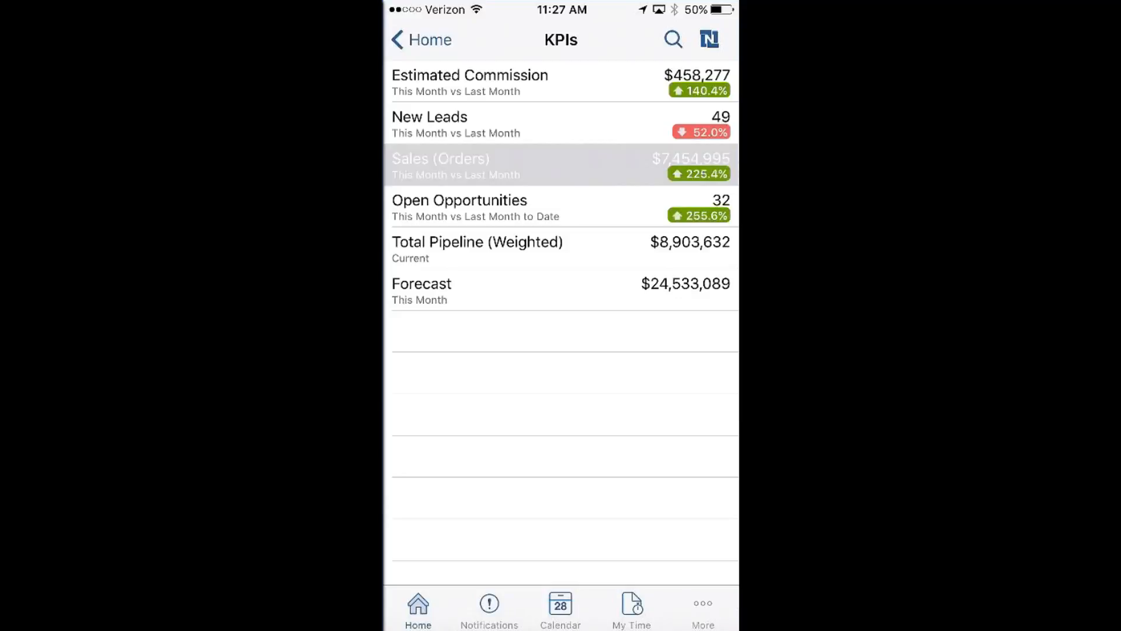
left_click(560, 166)
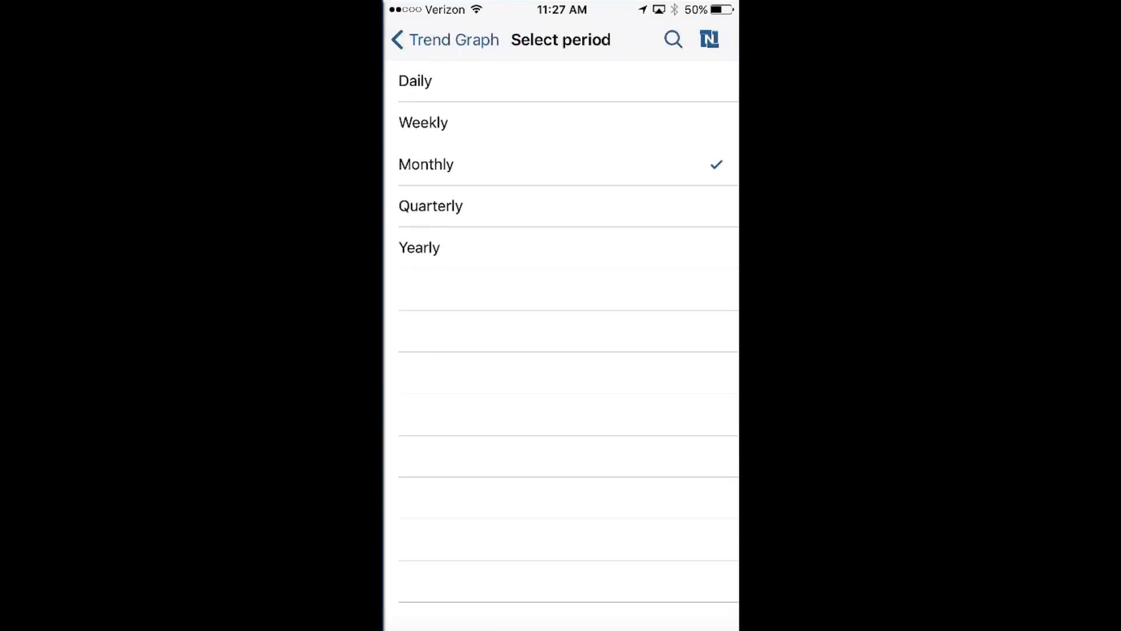
left_click(430, 205)
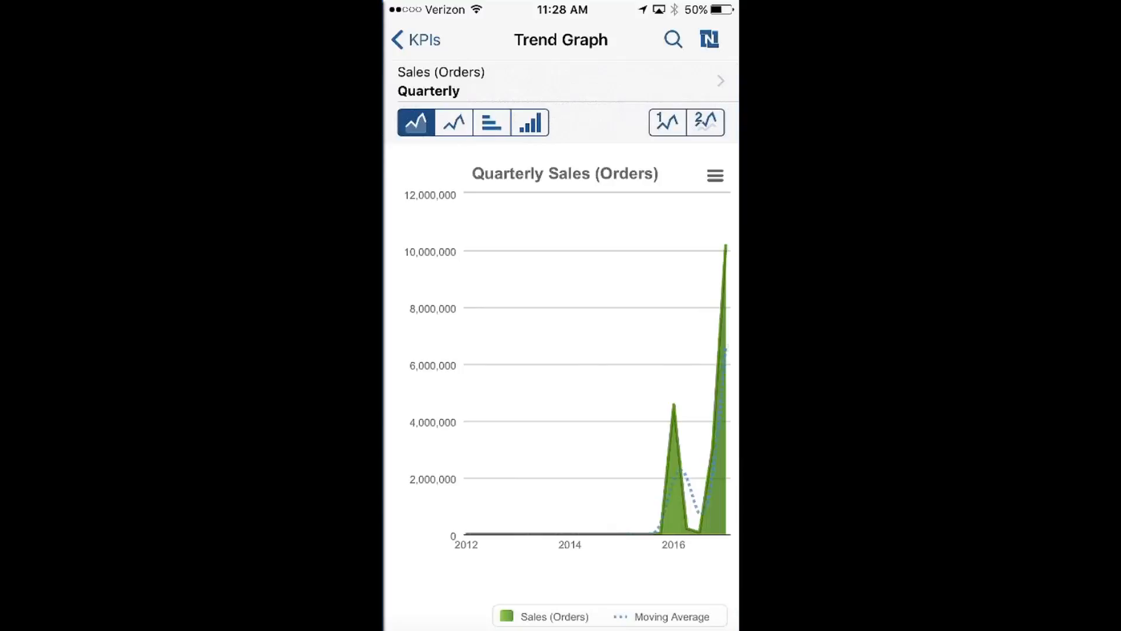
left_click(529, 123)
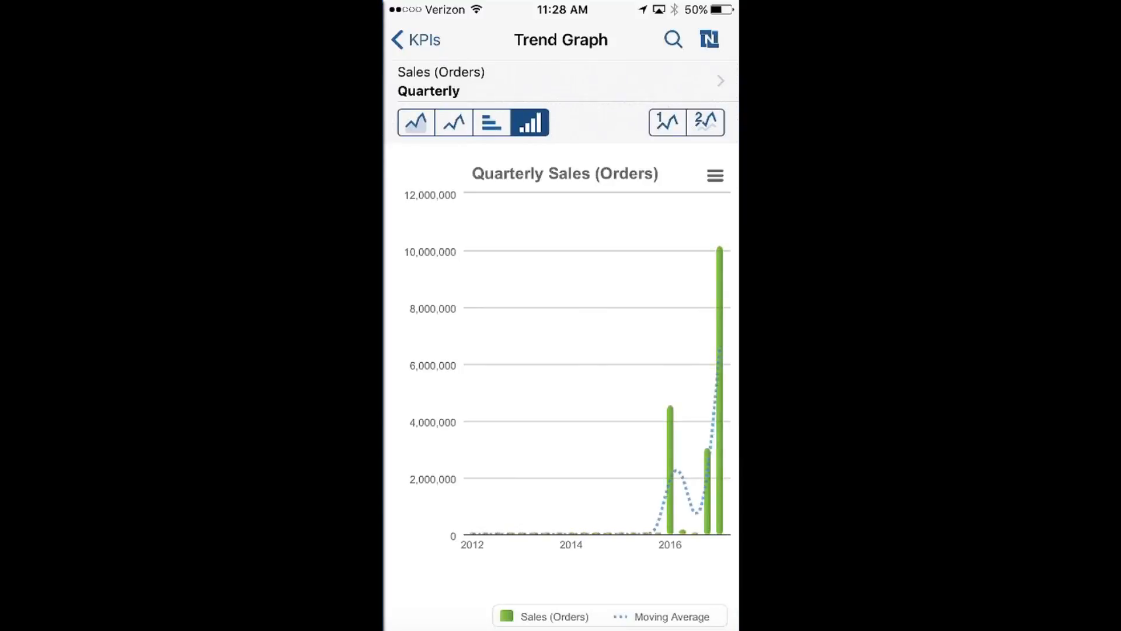
left_click(413, 39)
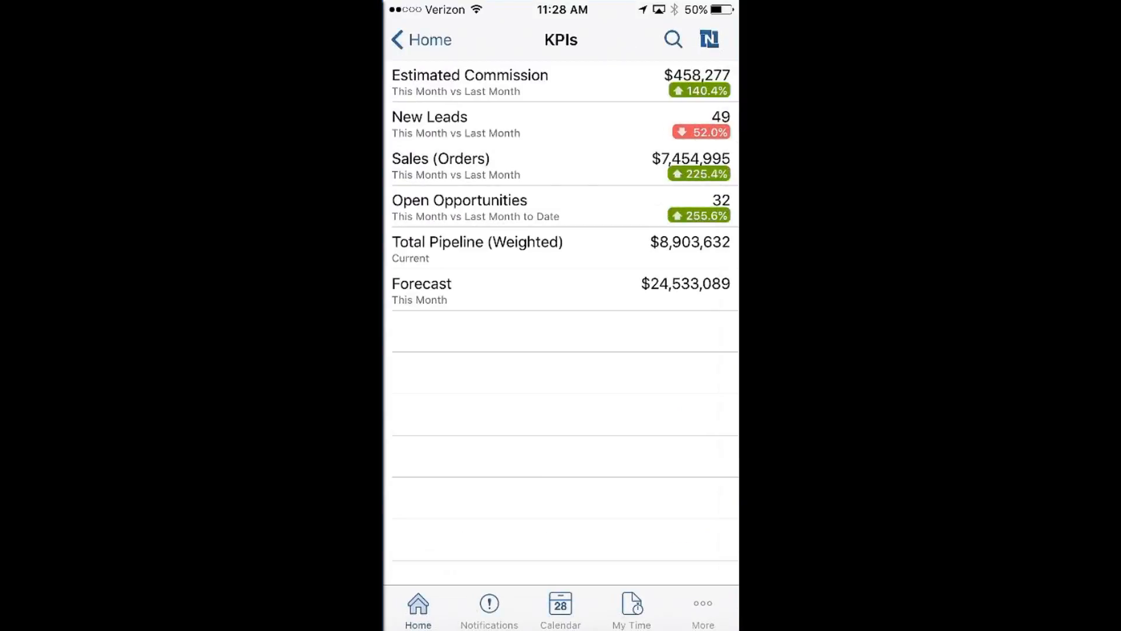
Step: Return home and open the quotes awaiting approval from the Approve Quotes reminder
left_click(421, 40)
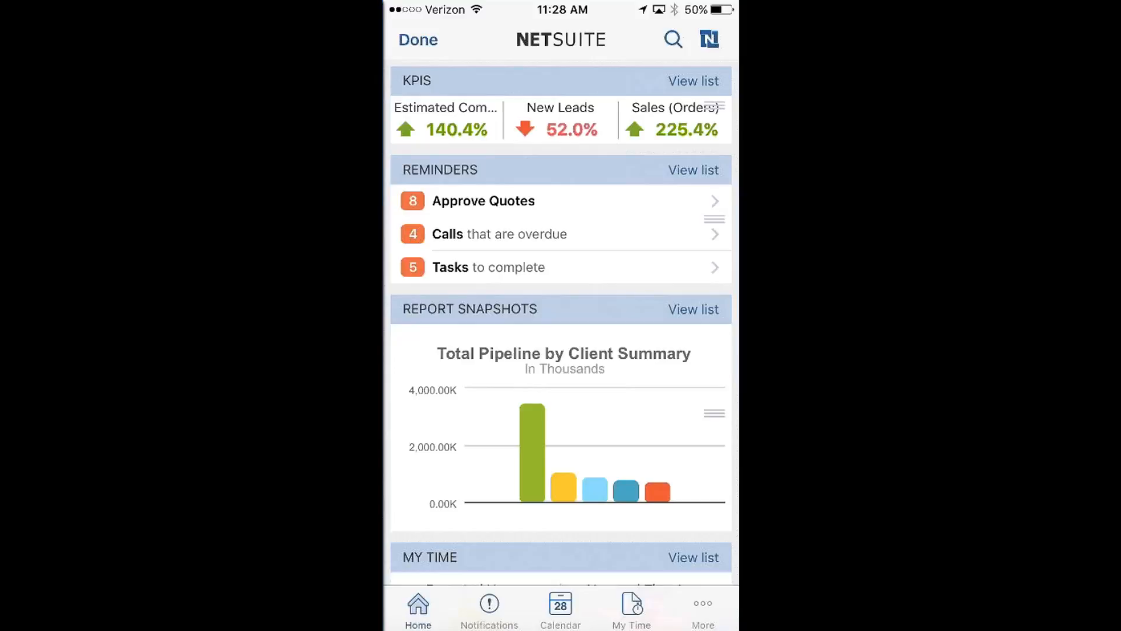
left_click(483, 200)
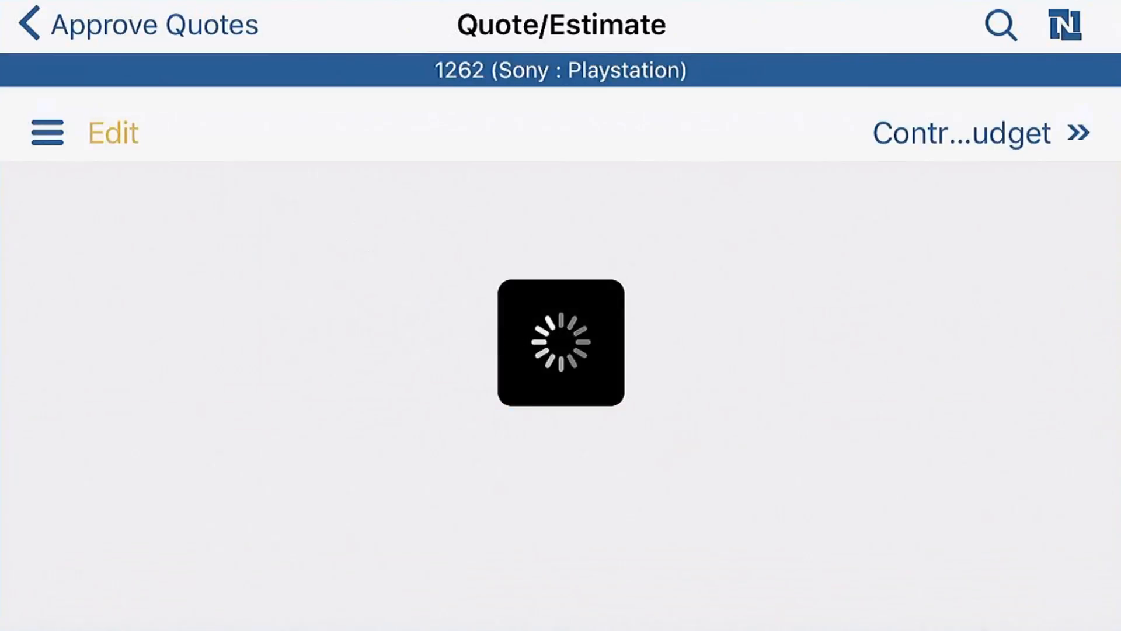
Step: Edit quote 1262, set its status to Quote Approved, save and dismiss the notice
left_click(115, 131)
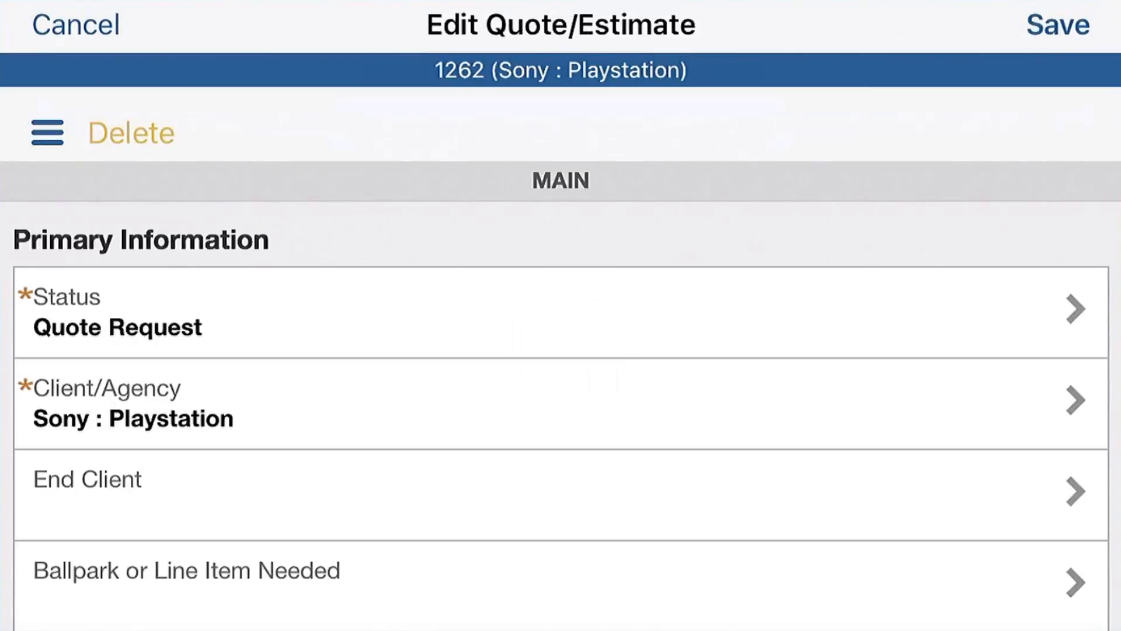
left_click(560, 313)
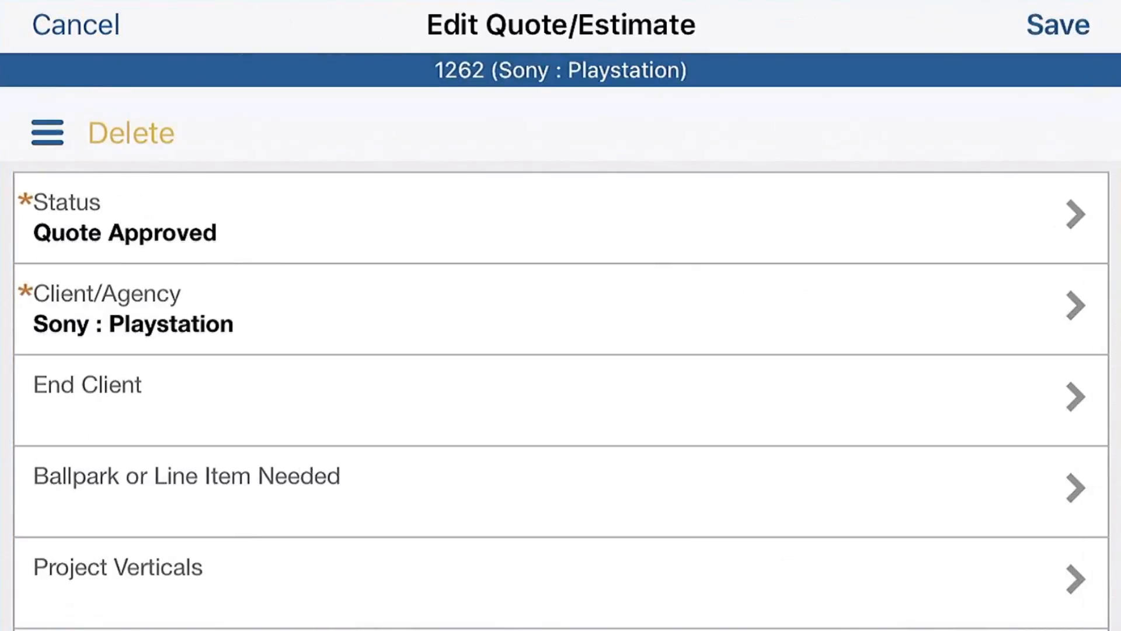
left_click(1057, 23)
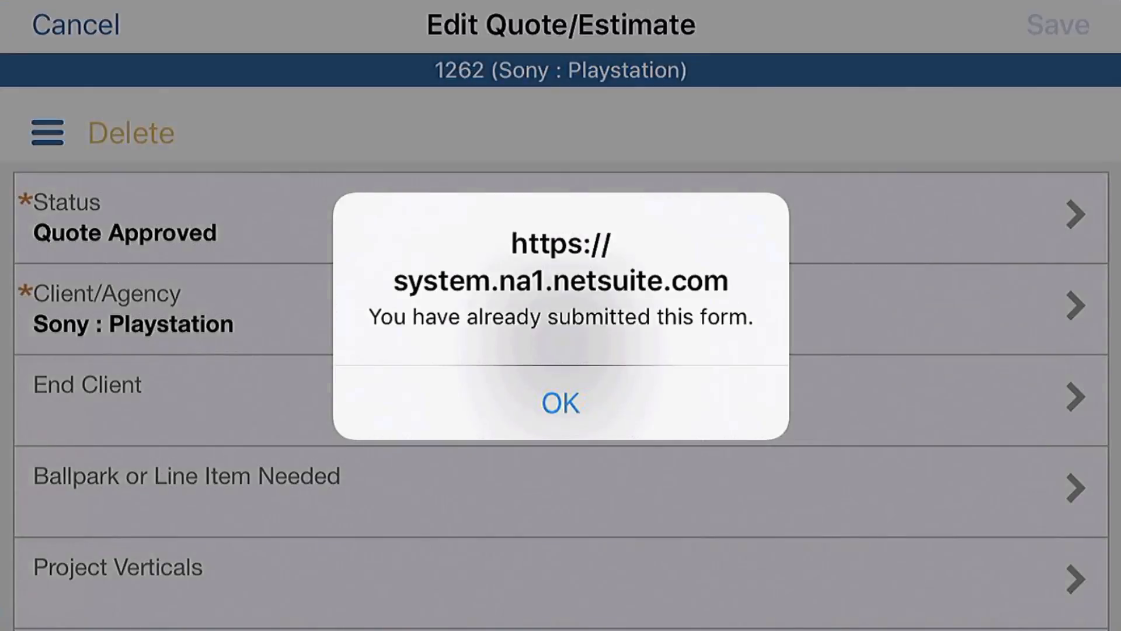
left_click(561, 403)
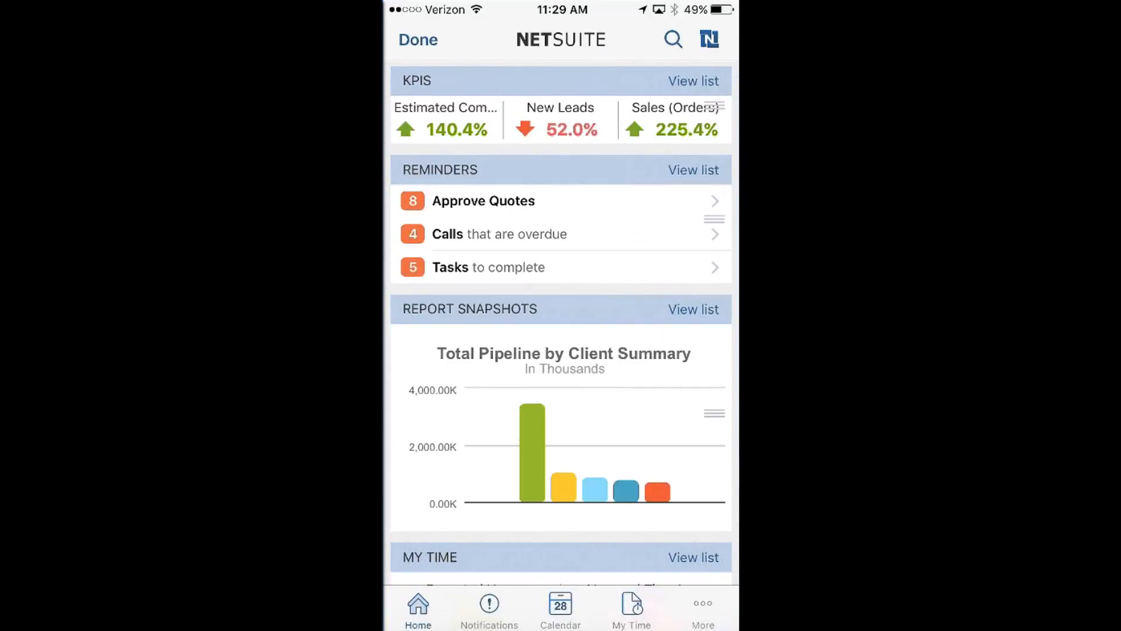
scroll("down", 3)
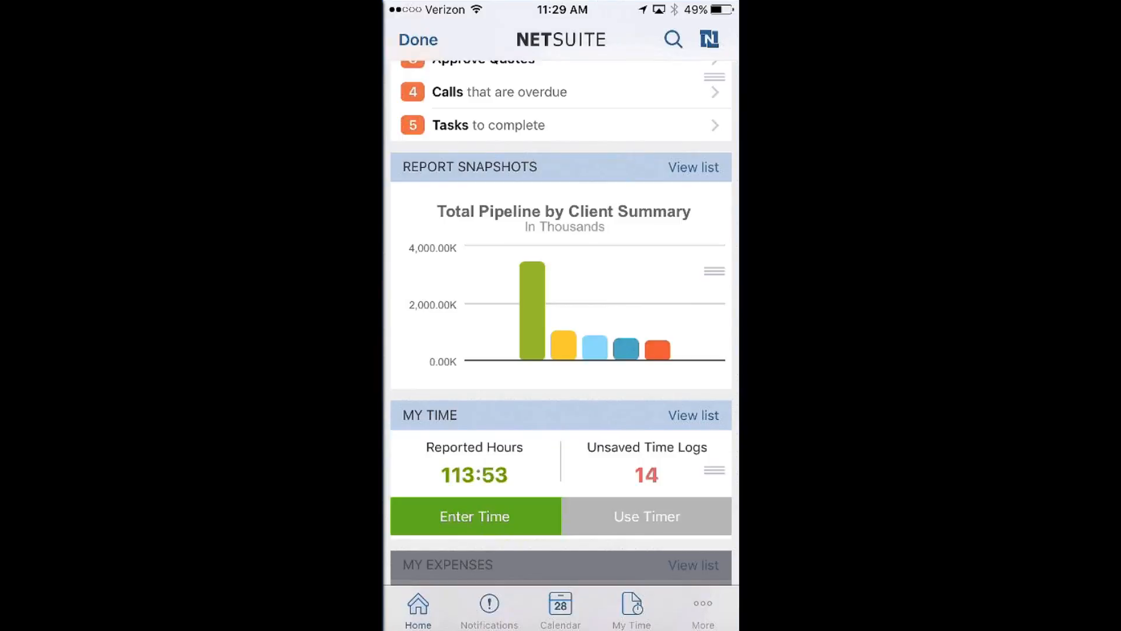
left_click(693, 167)
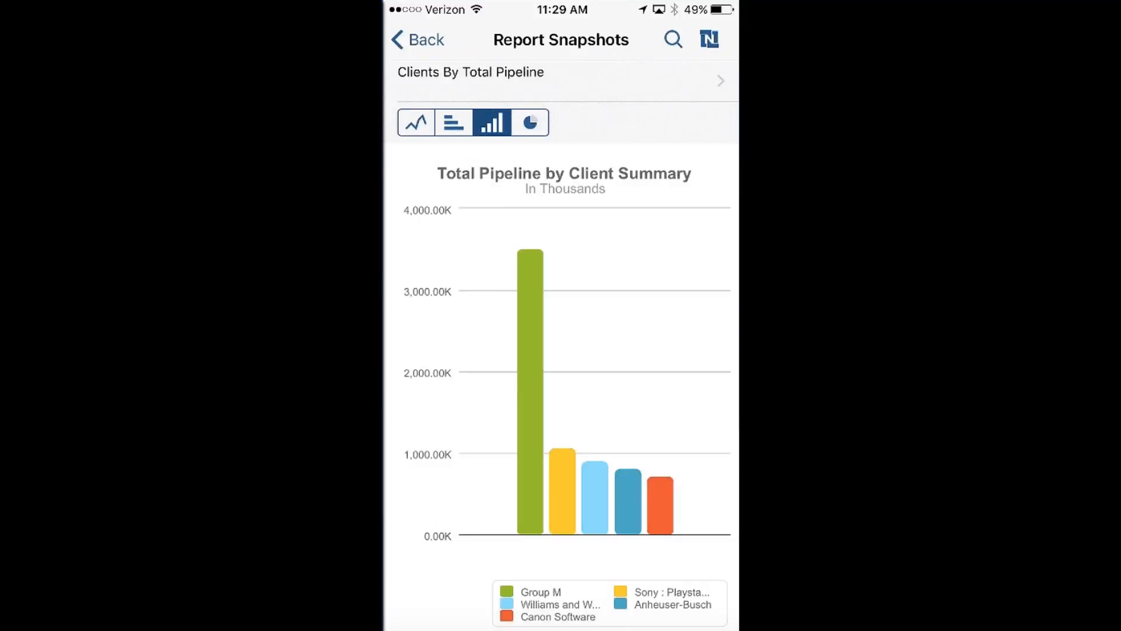
left_click(529, 122)
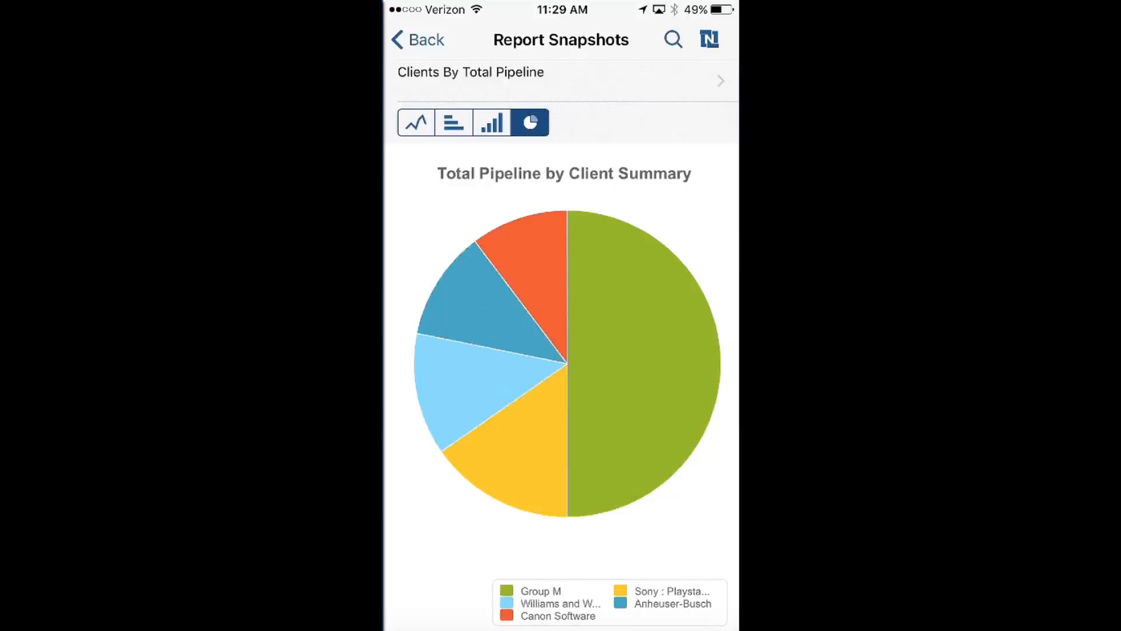
left_click(416, 40)
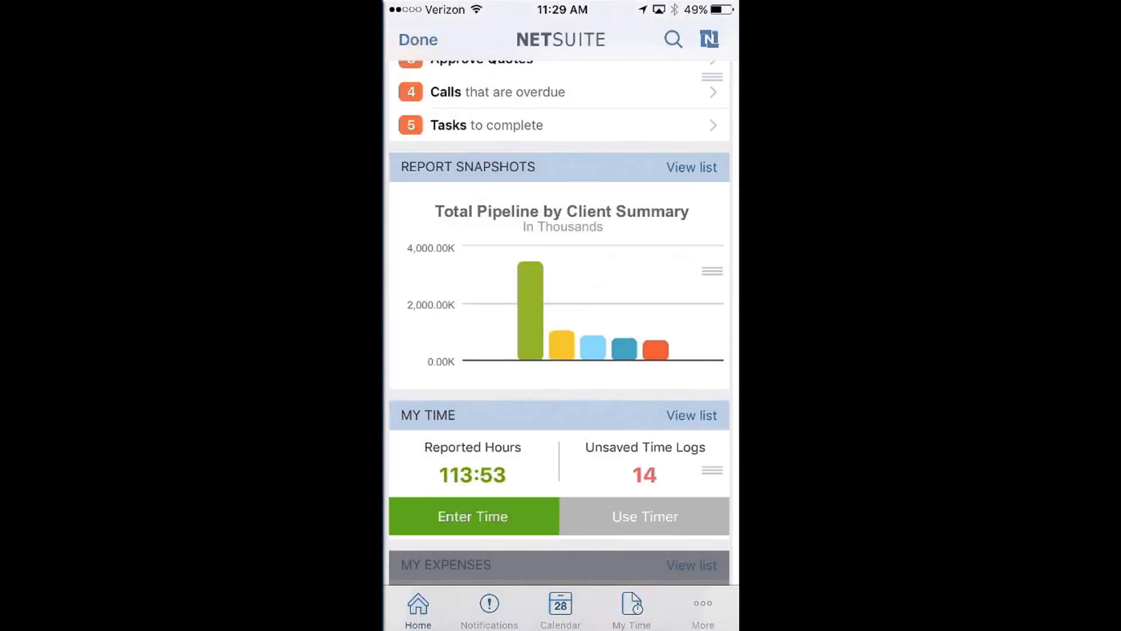
Step: Scroll down the dashboard and open the Seasonal 4th Quarter saved search results
scroll("down", 3)
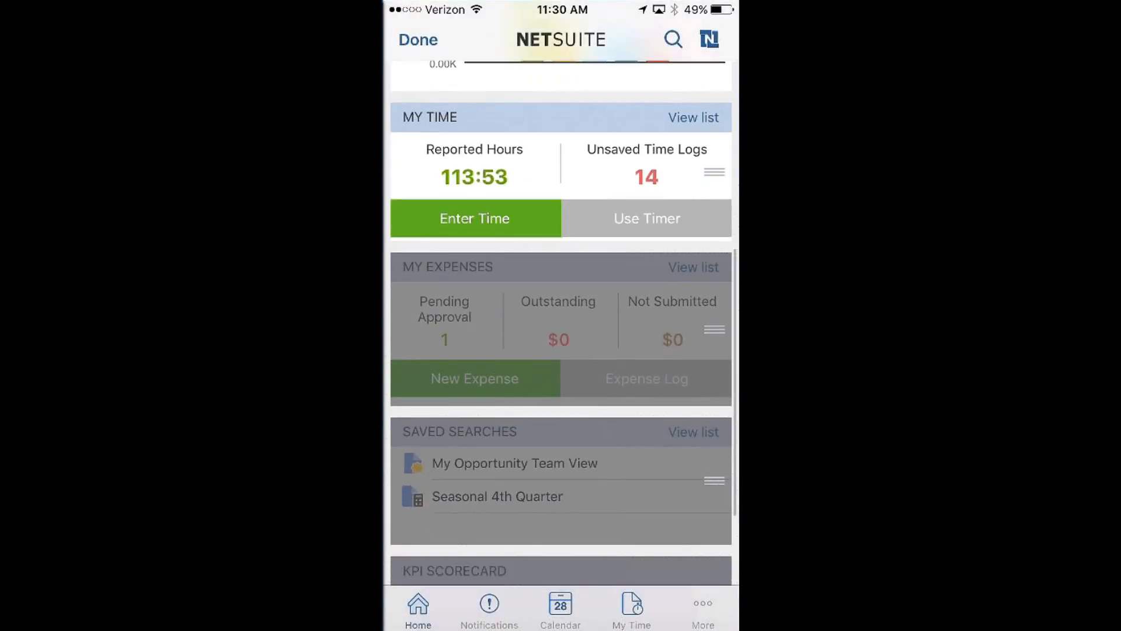
scroll("down", 3)
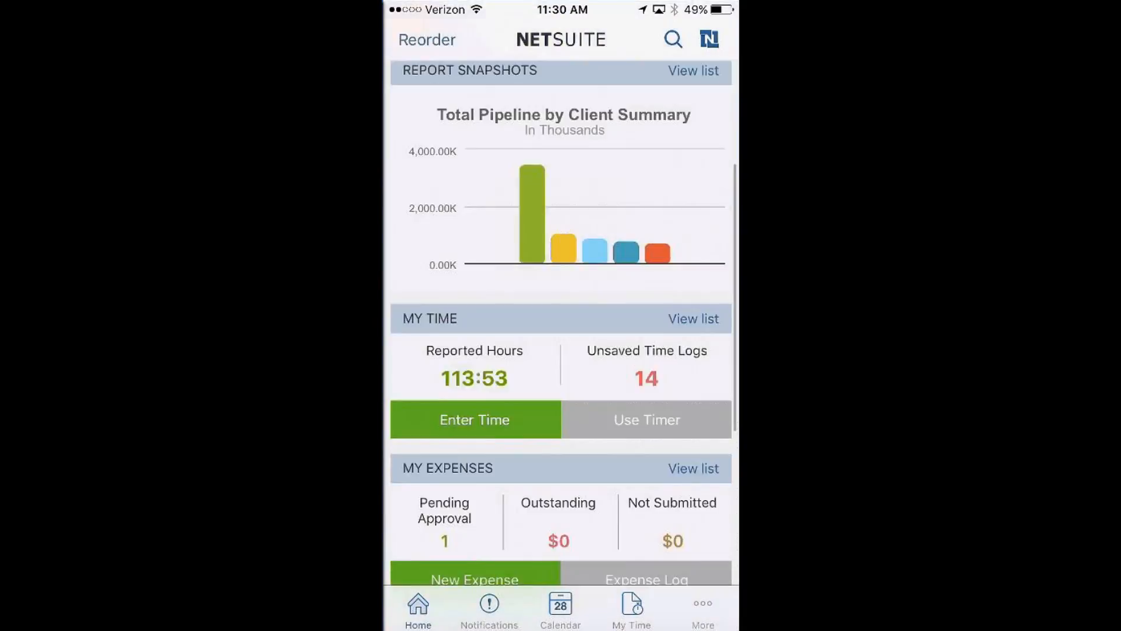
scroll("down", 3)
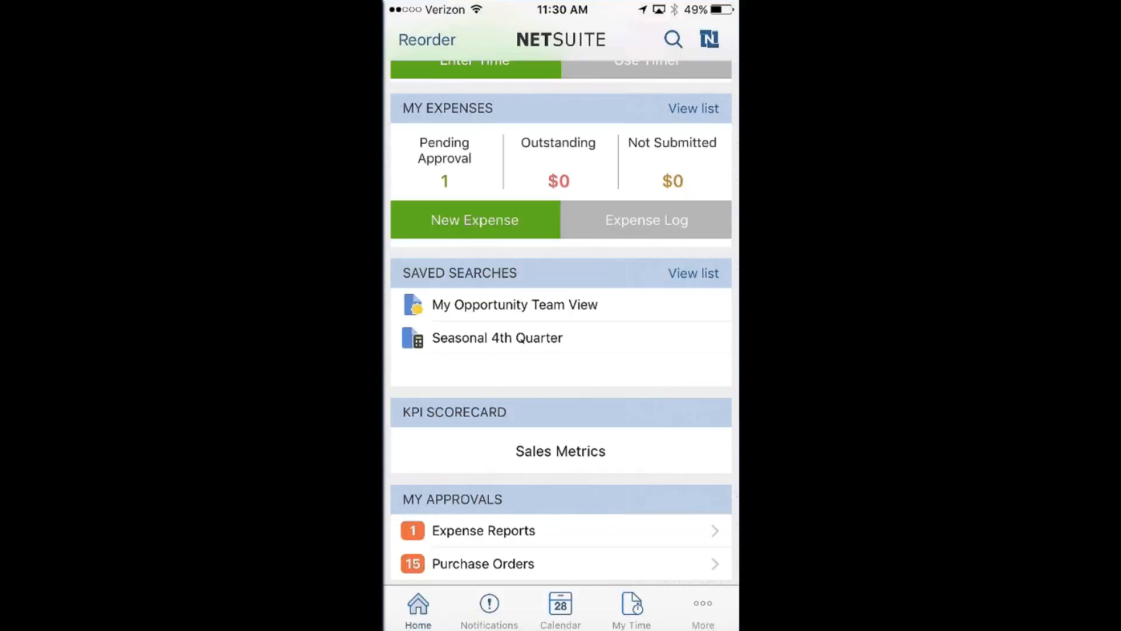
left_click(498, 337)
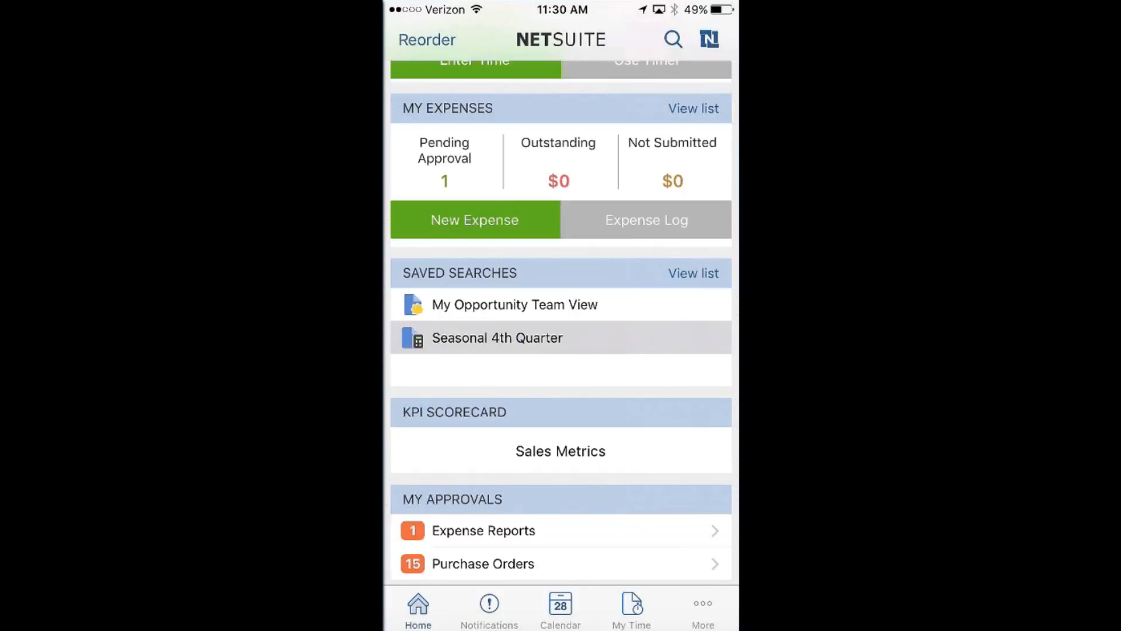
left_click(498, 338)
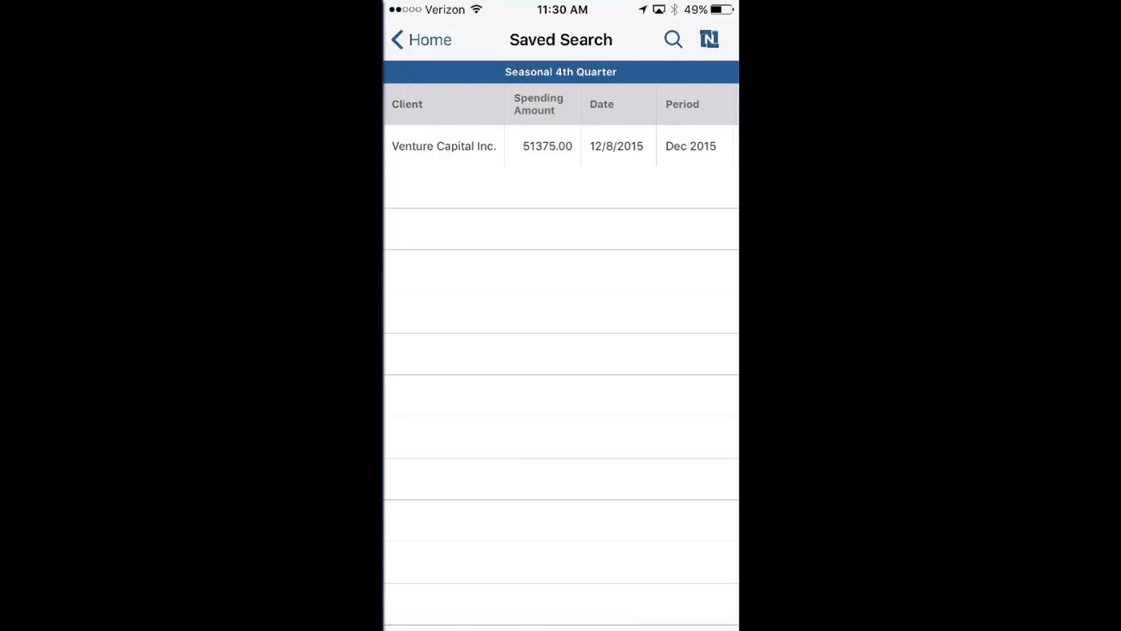
Step: Return to the home dashboard and scroll to My Time and My Expenses
left_click(421, 40)
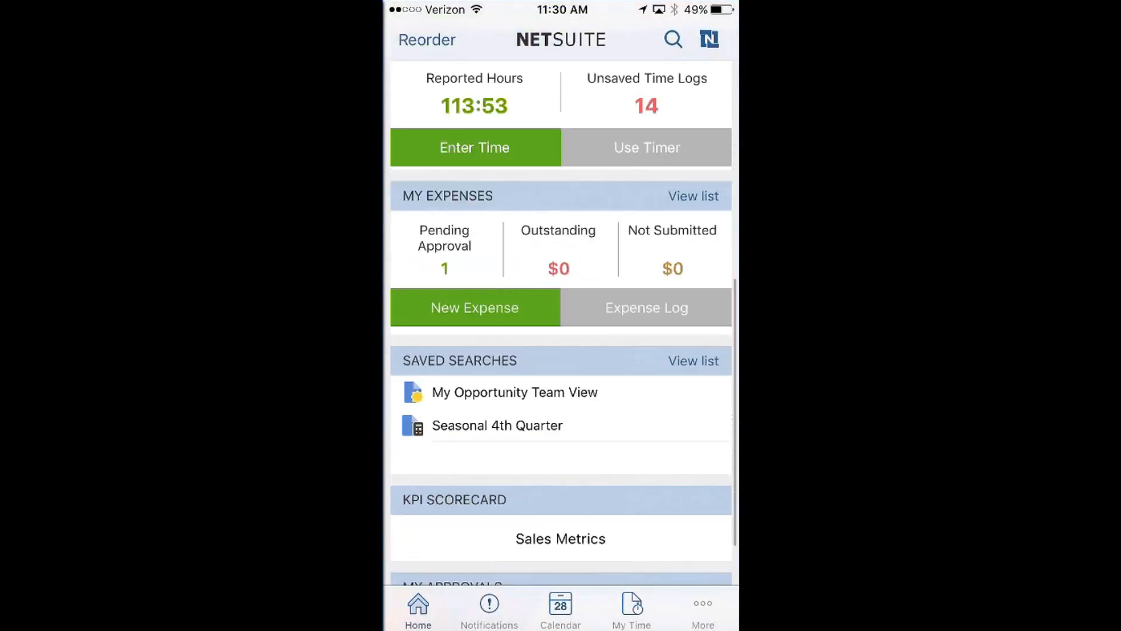
scroll("down", 3)
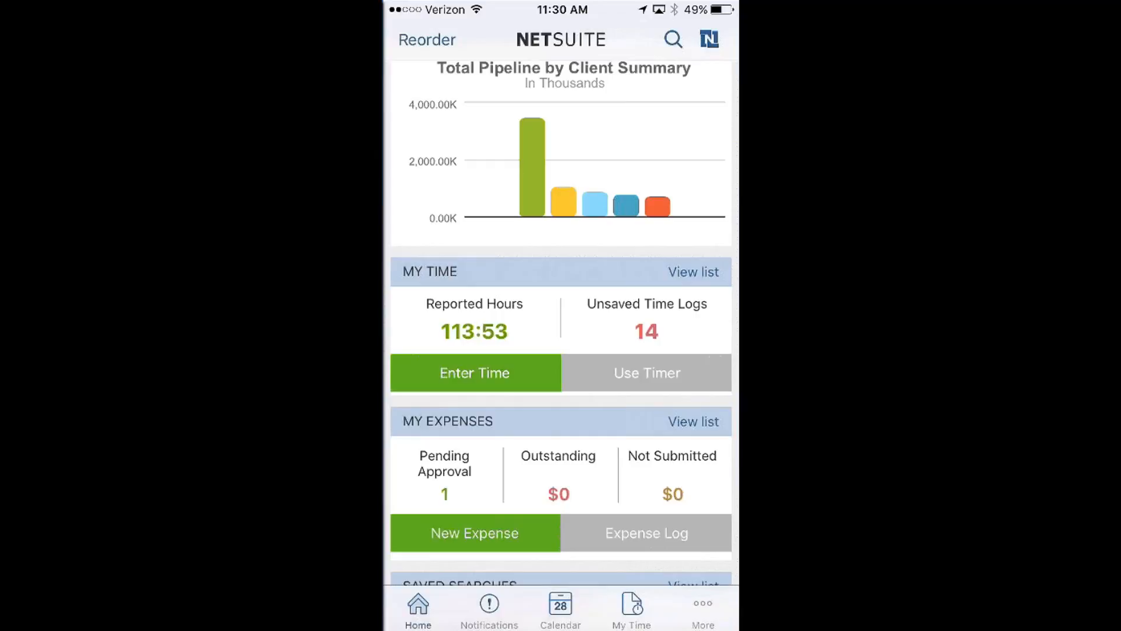
Step: Start a new time entry with Sony : Professional Services as the client and job
left_click(475, 373)
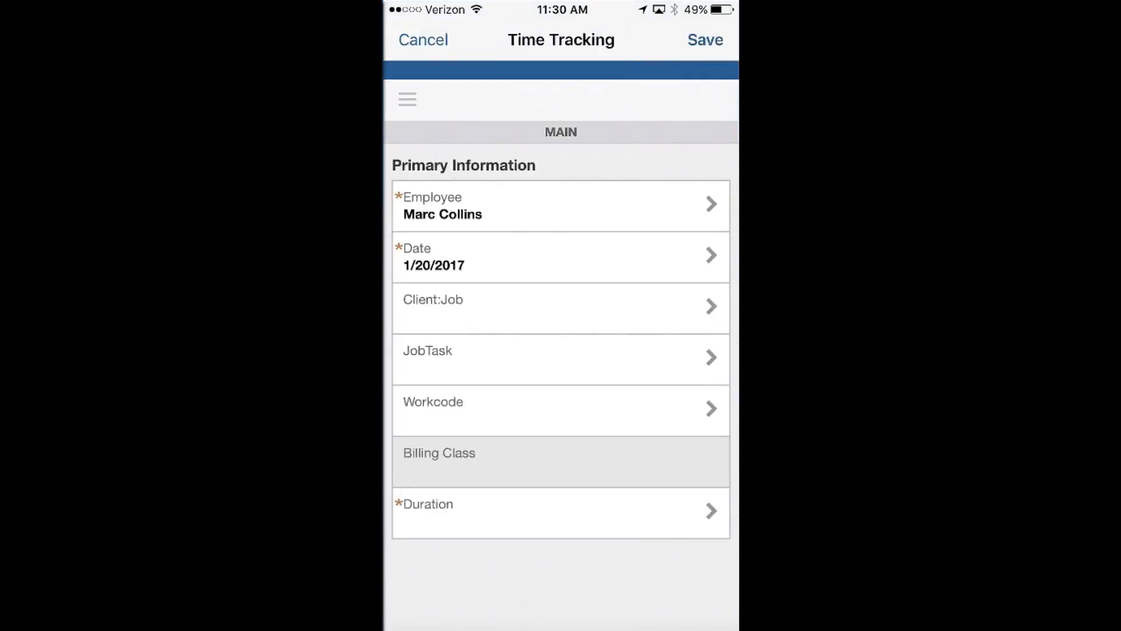
left_click(561, 307)
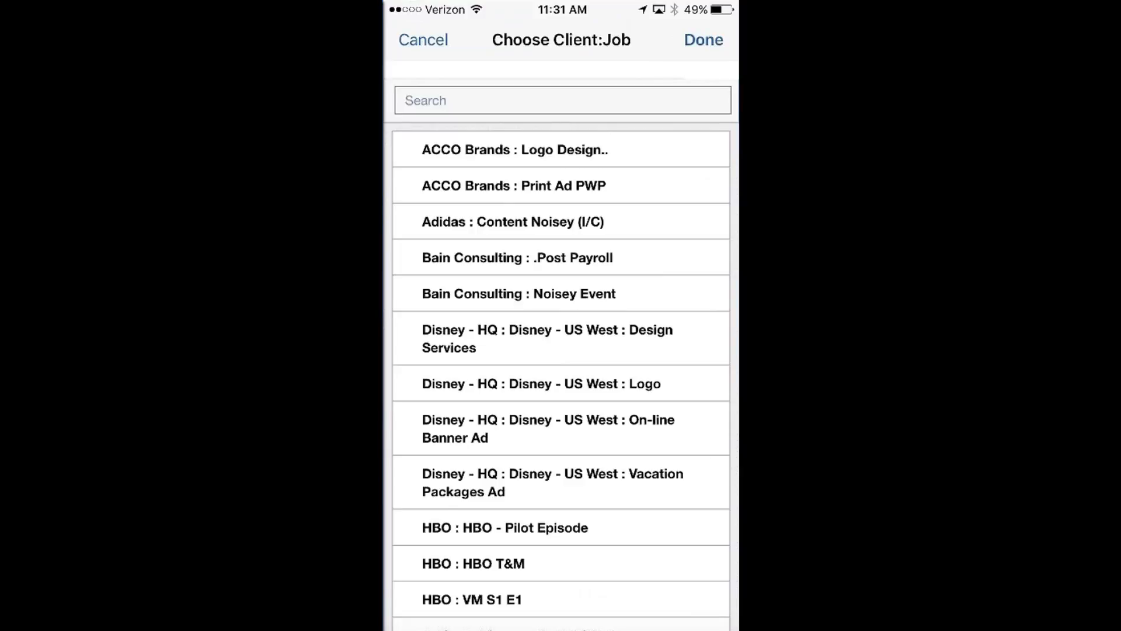
scroll("down", 3)
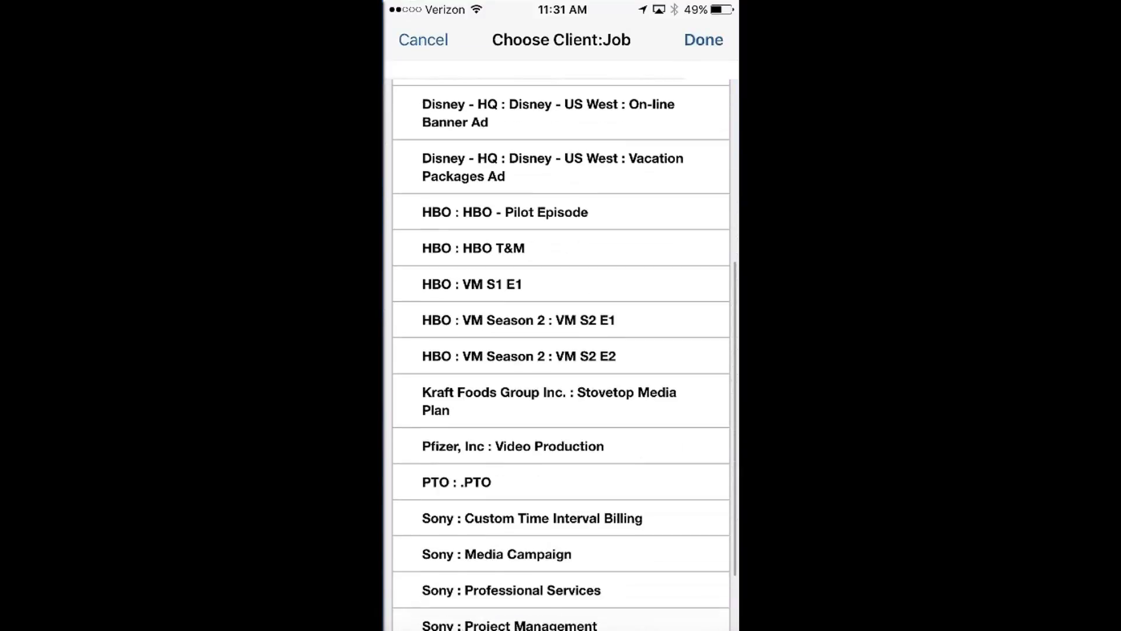
scroll("down", 3)
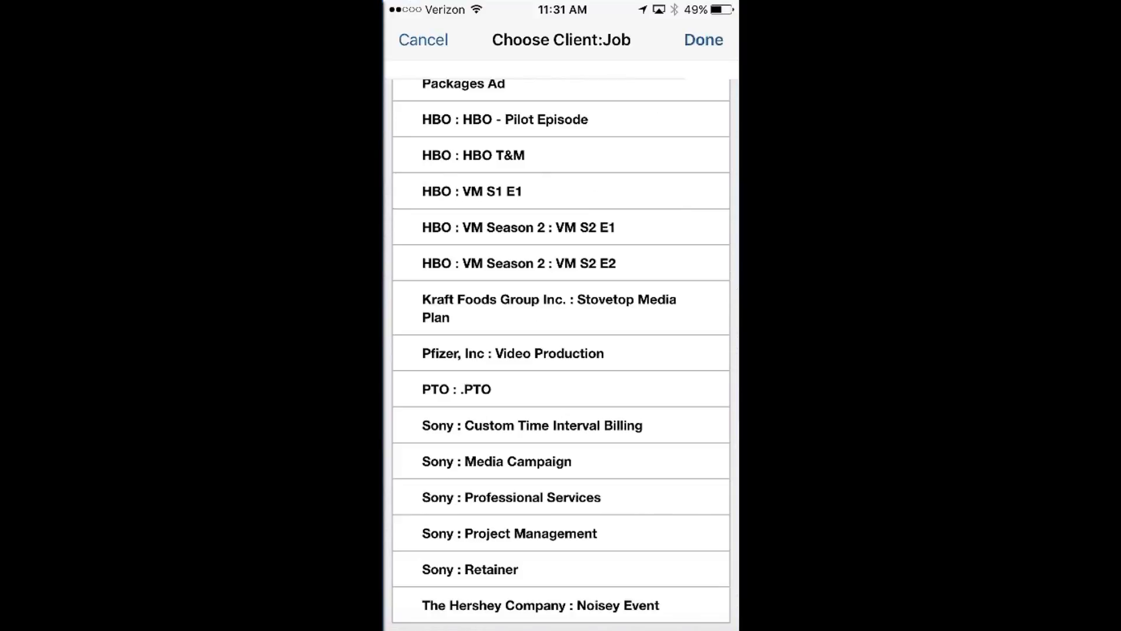
left_click(423, 39)
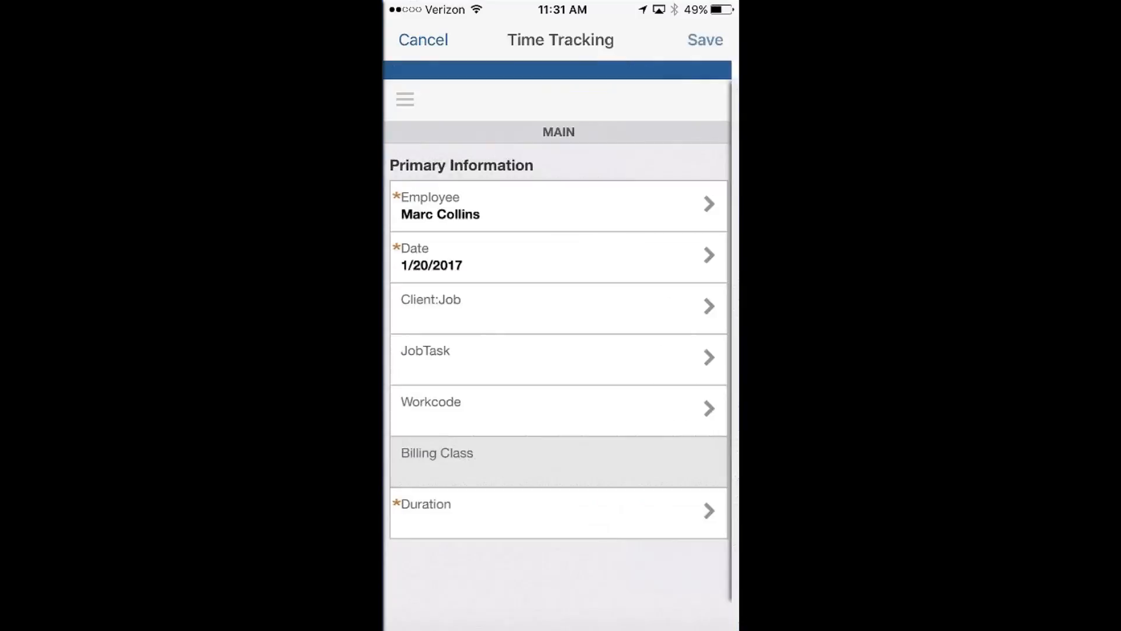
Step: Set workcode .Design Director and duration 8:00, then save the time entry
left_click(559, 306)
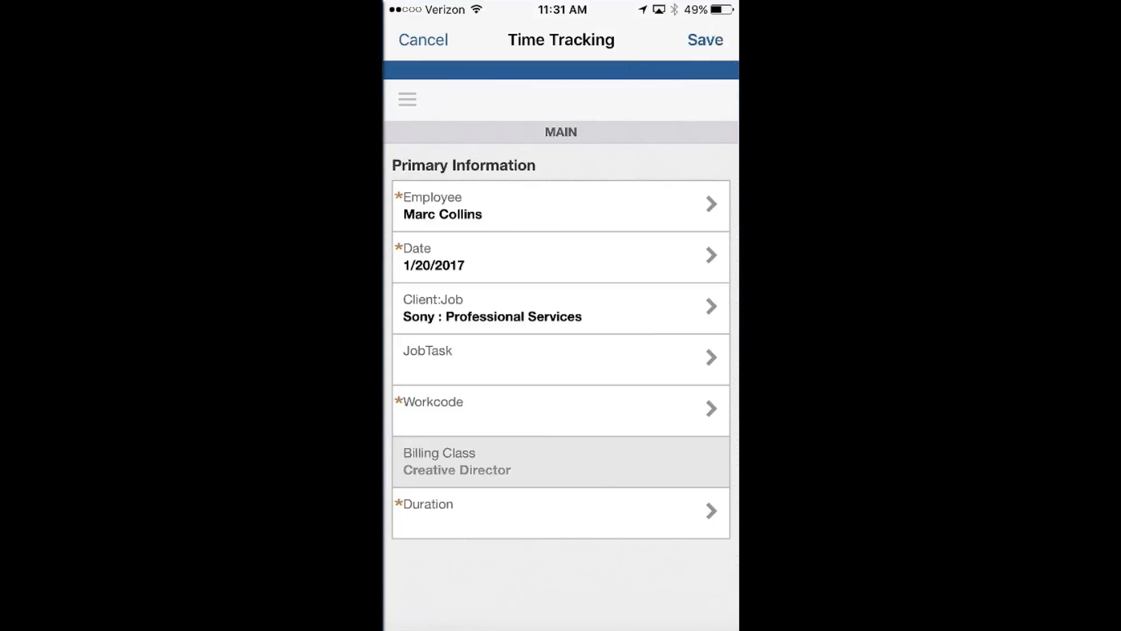
left_click(560, 409)
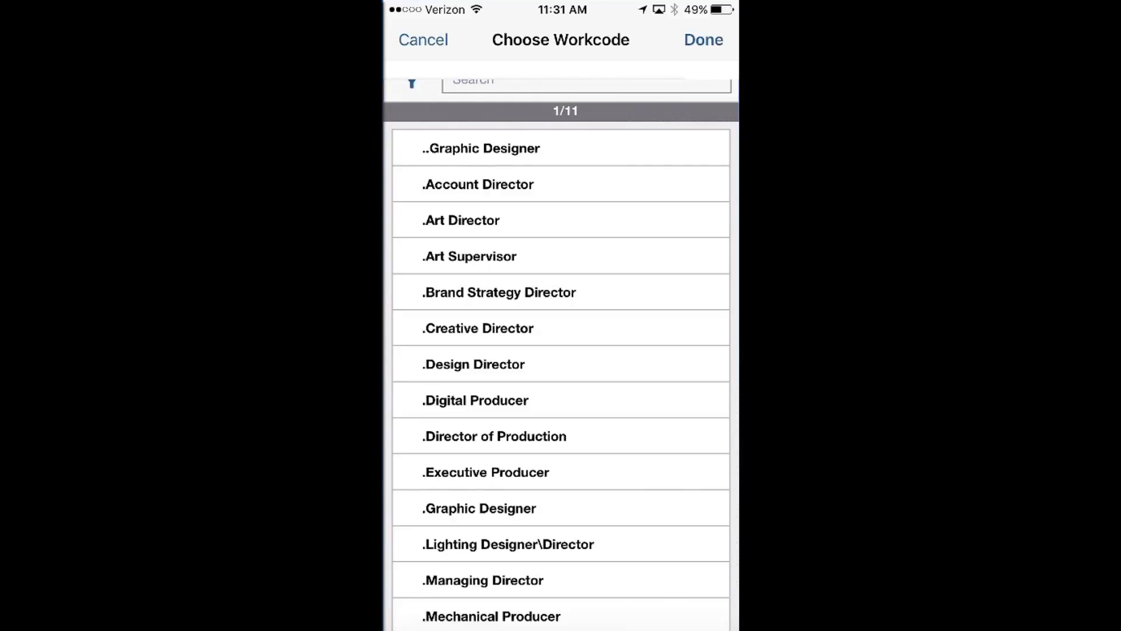
left_click(478, 328)
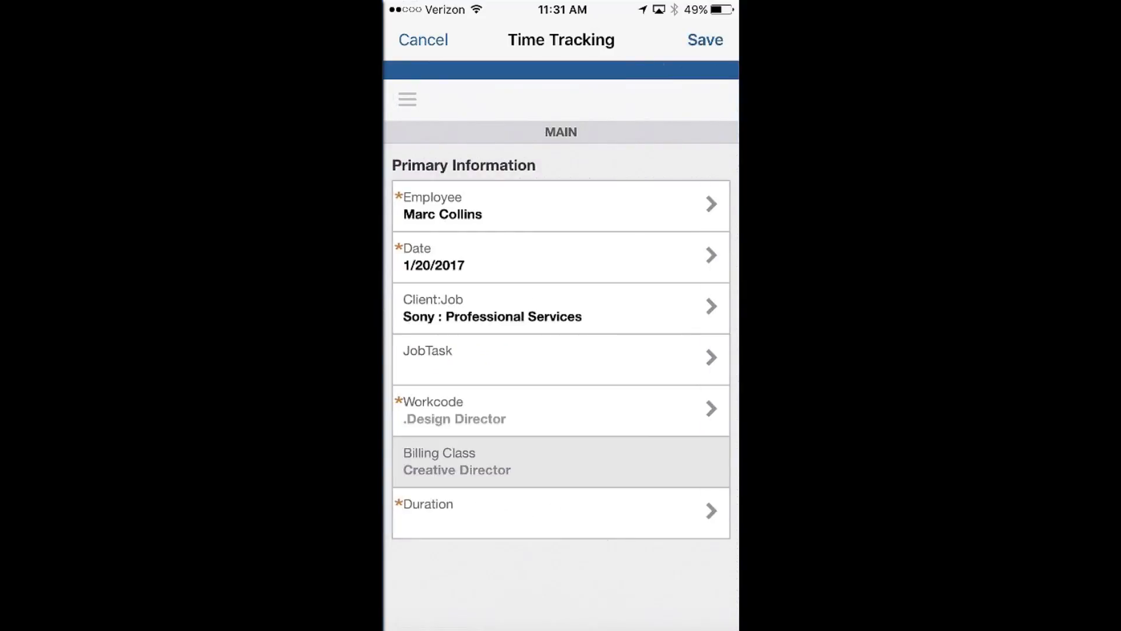
left_click(561, 510)
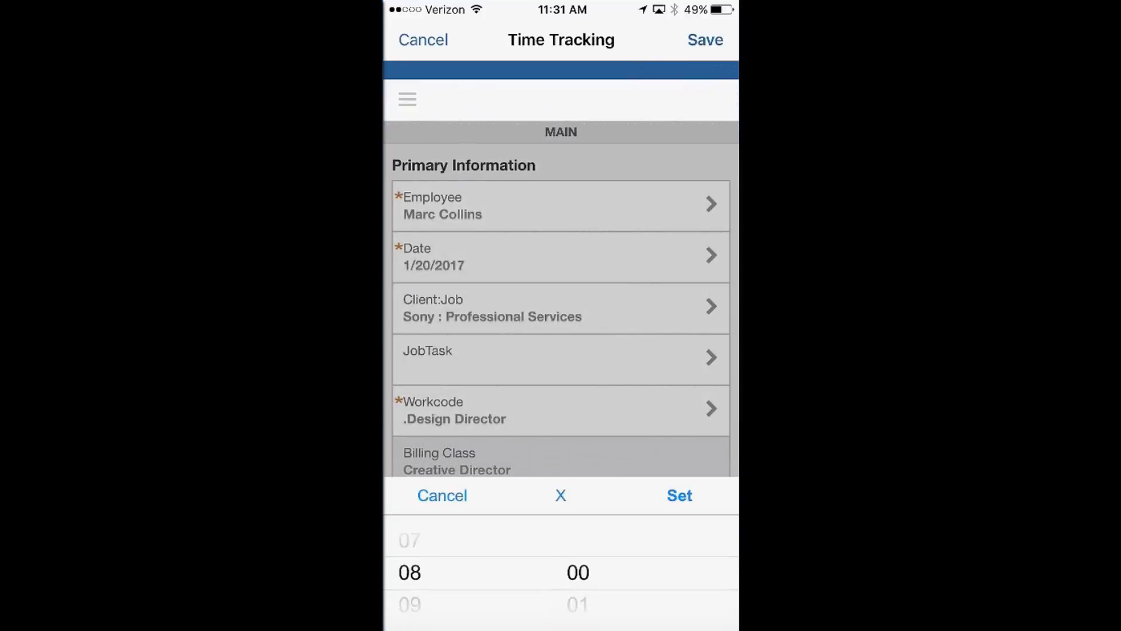
left_click(680, 495)
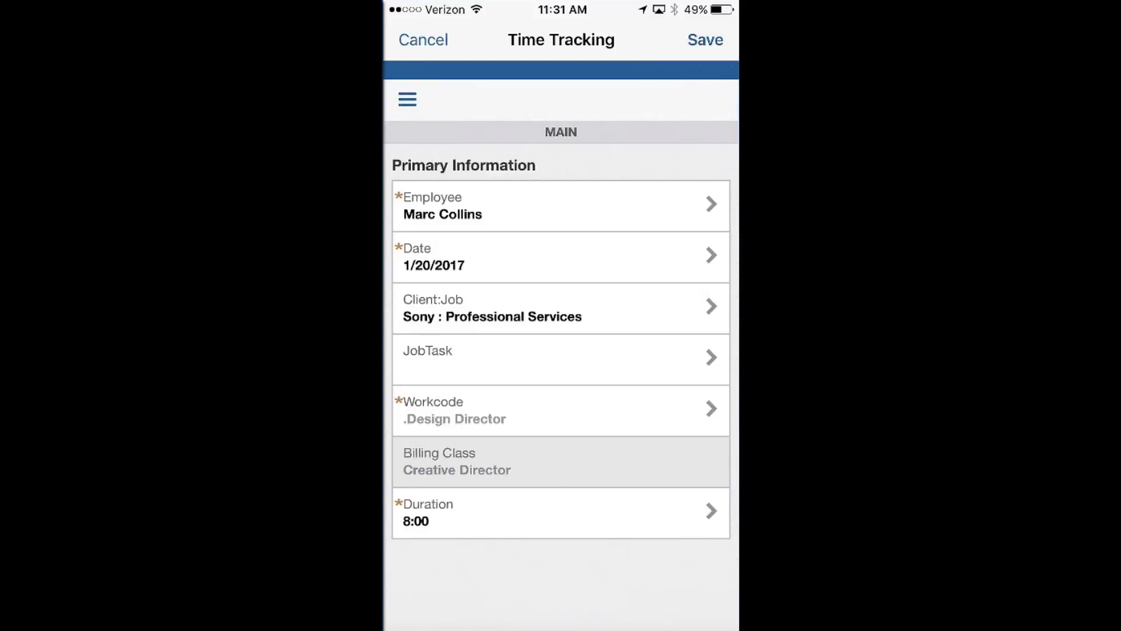
left_click(423, 40)
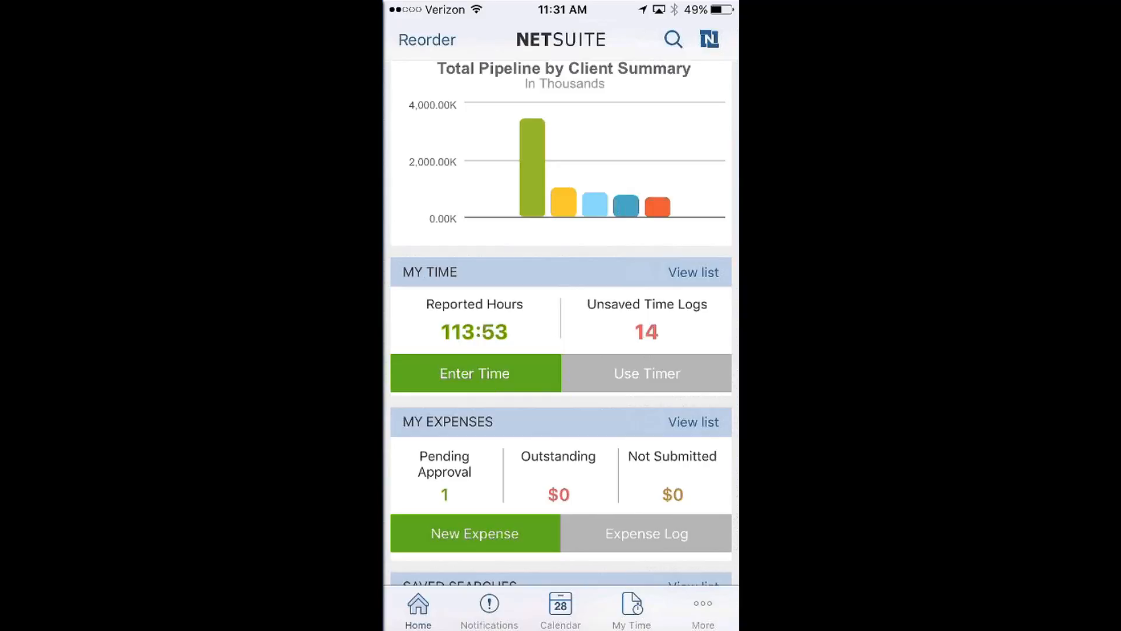
Step: Scroll to My Expenses and start a new blank expense dated 1/20/2017 in USD
scroll("down", 3)
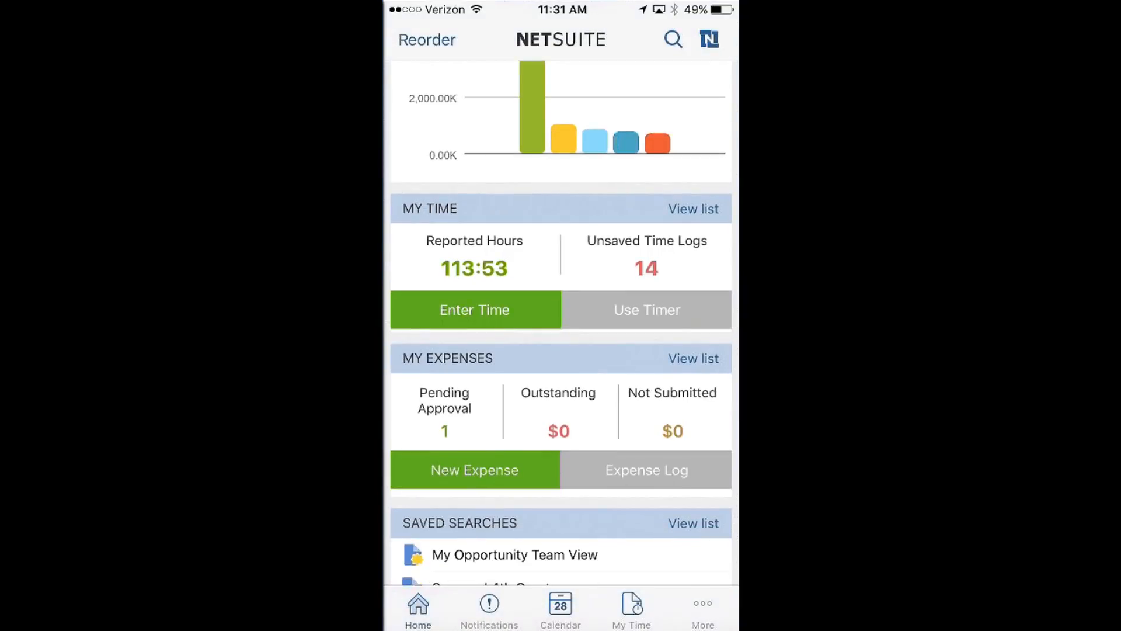
left_click(648, 310)
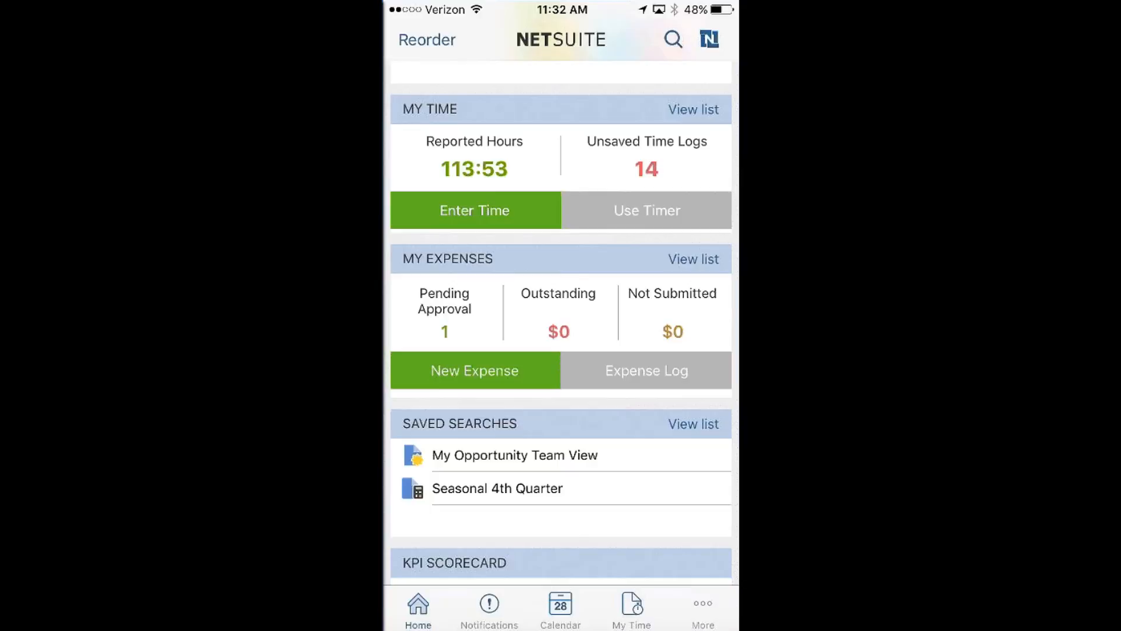
left_click(475, 370)
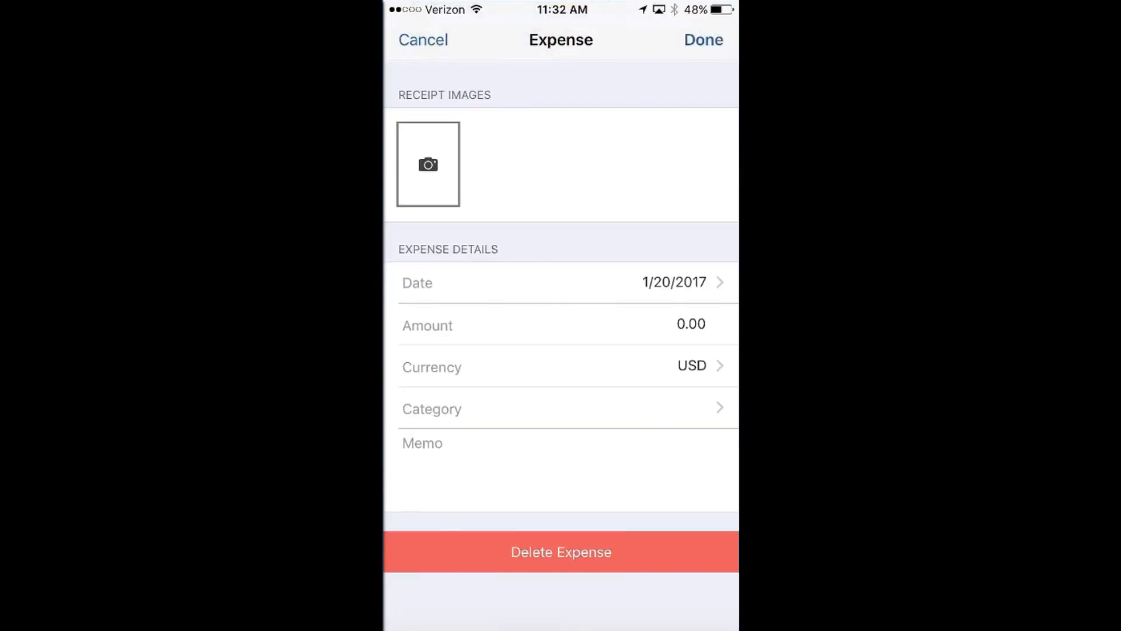
Step: Attach a receipt photo and enter a baggage-receipt memo for the 25.00 expense
left_click(427, 165)
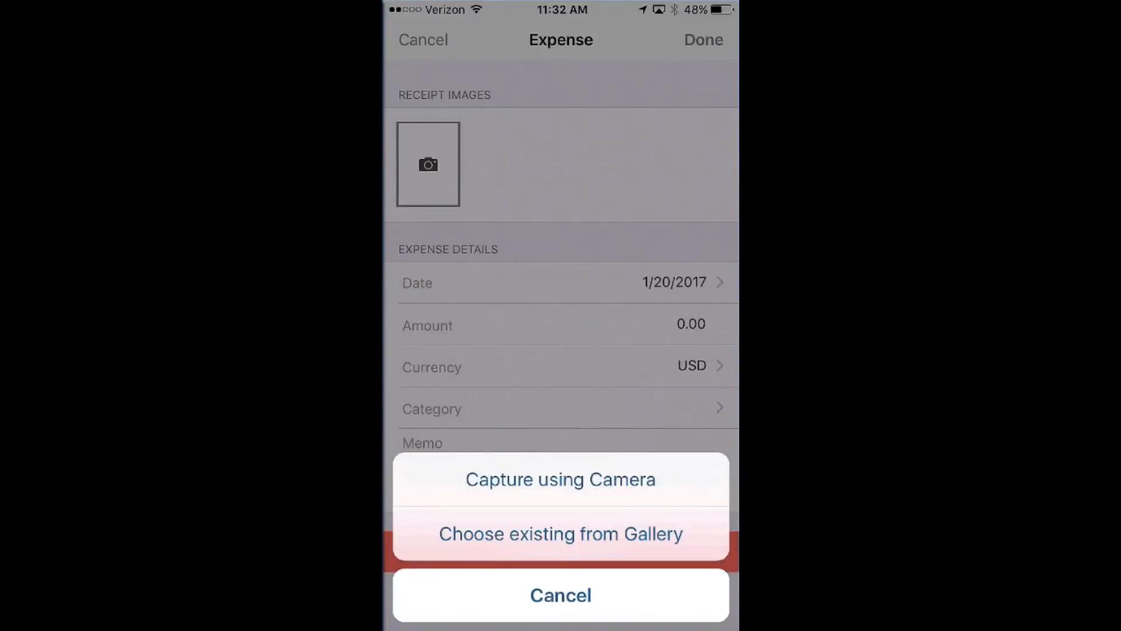
left_click(561, 533)
type("This ia a b")
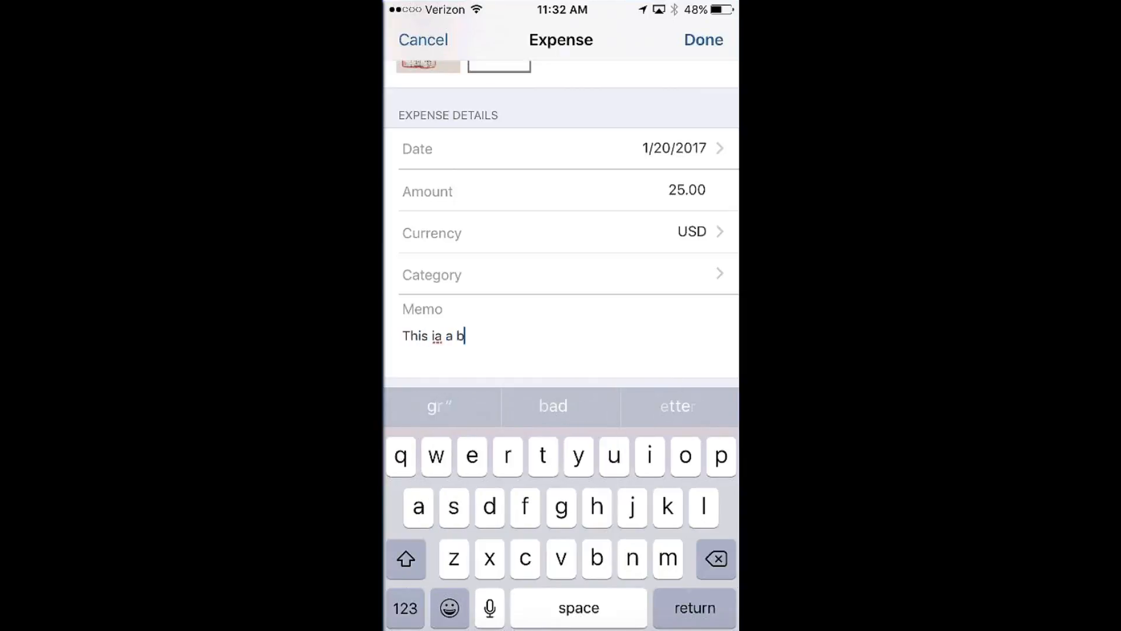
type("aggage receipt")
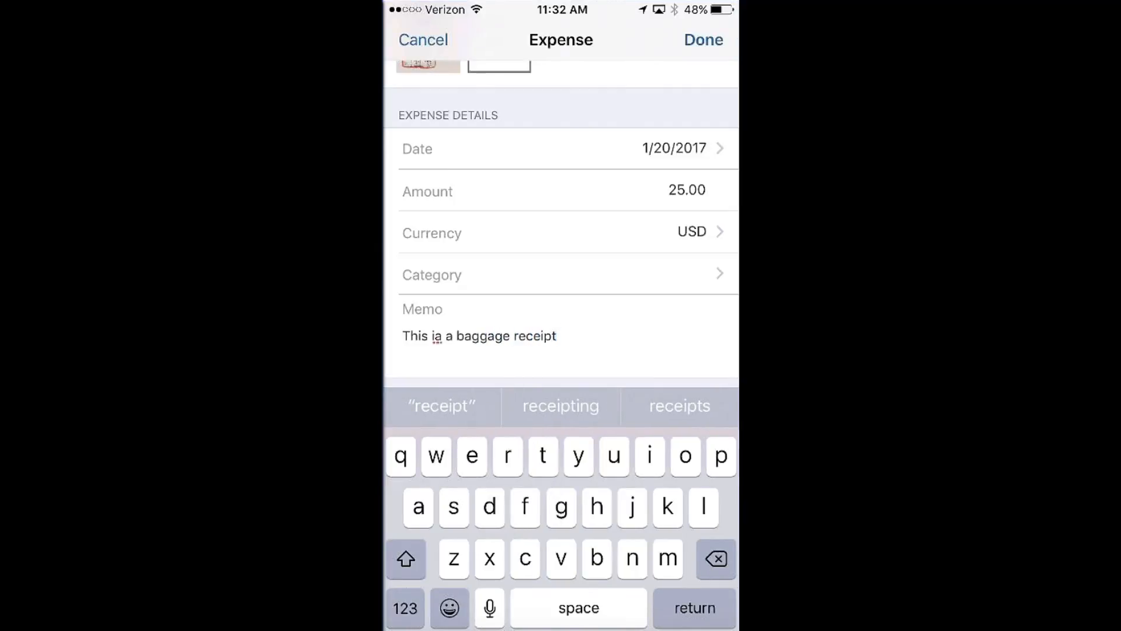
type(".")
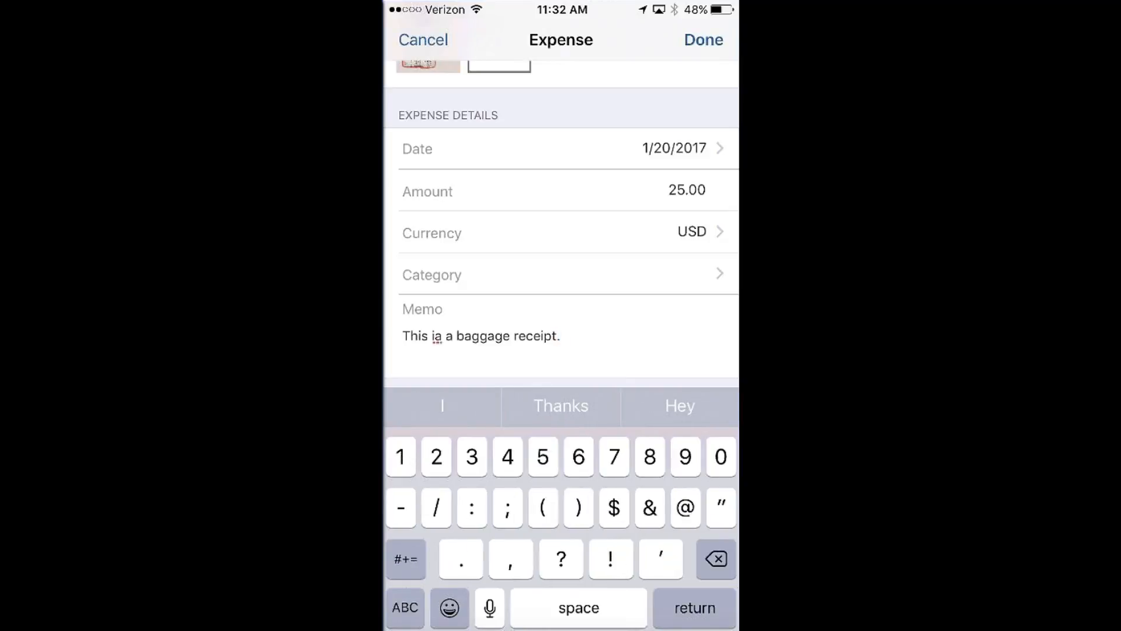
Step: Set the category to Airfare and save the finished expense
left_click(558, 275)
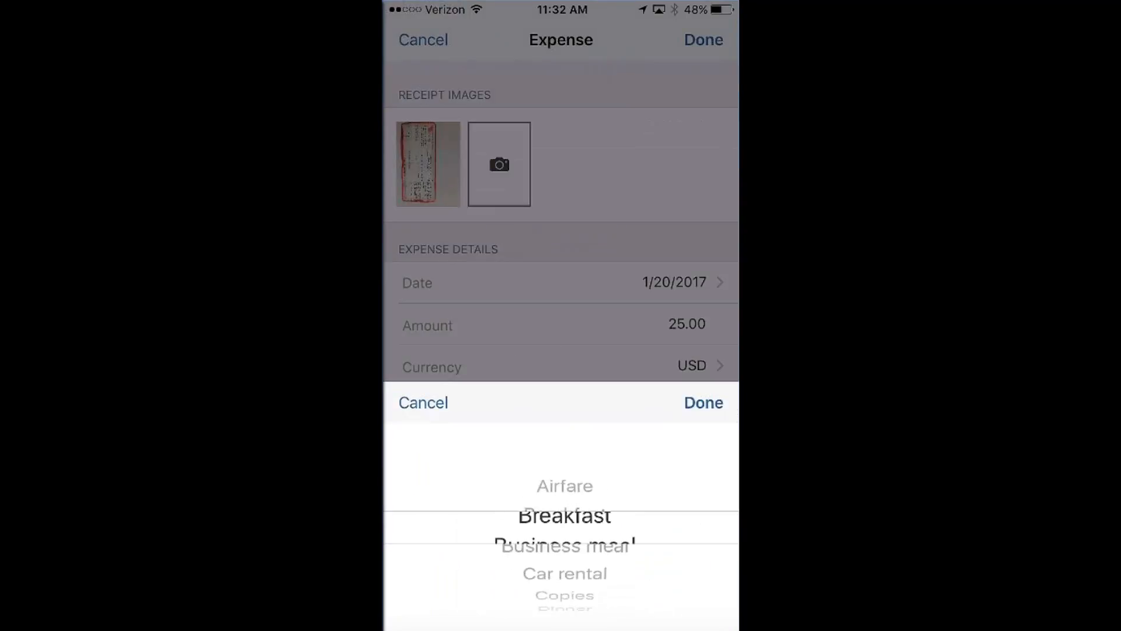
left_click(703, 401)
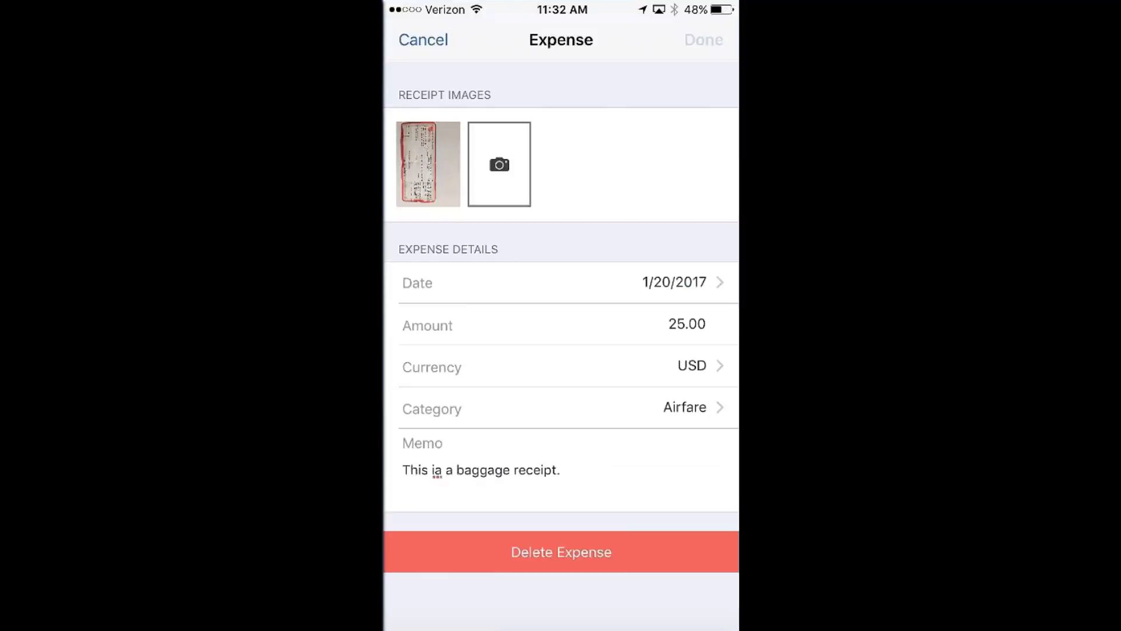
left_click(421, 40)
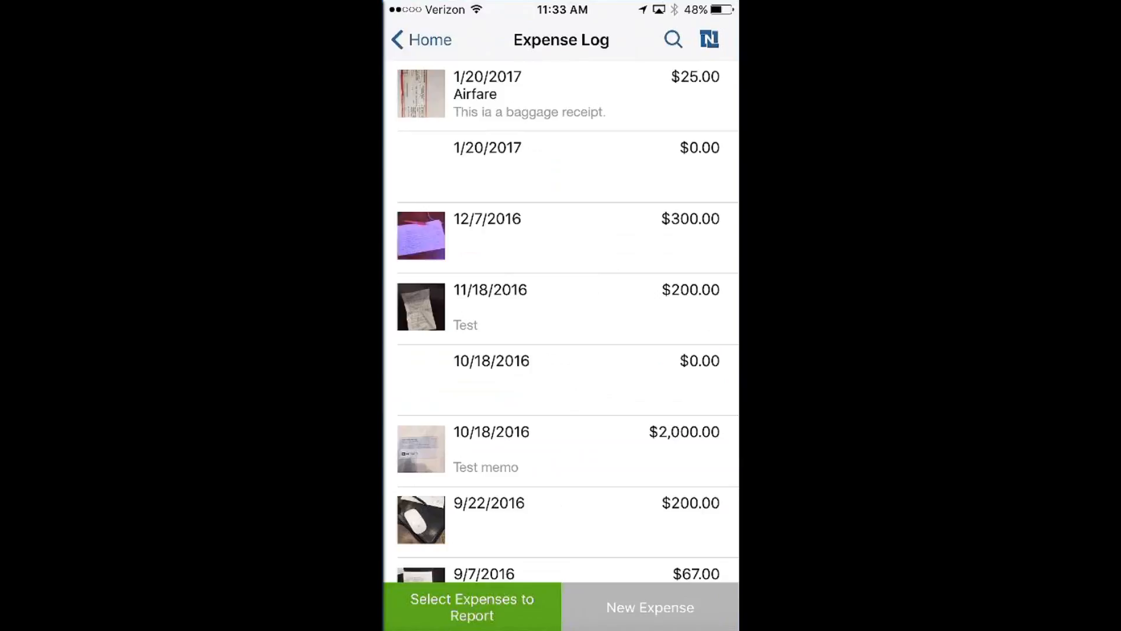
scroll("down", 3)
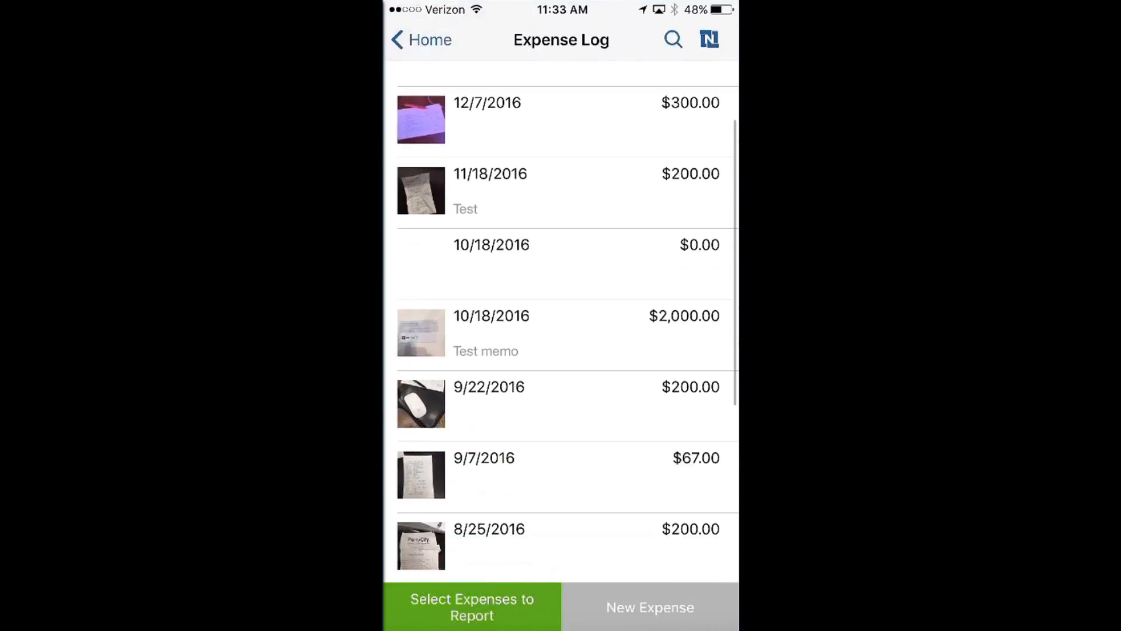
scroll("down", 3)
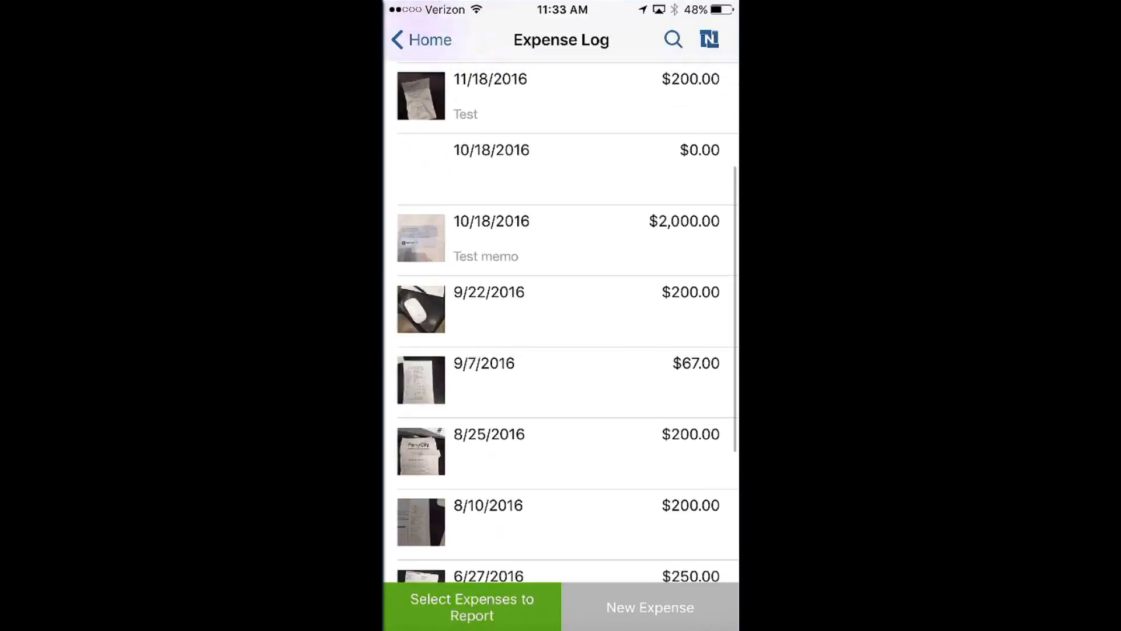
scroll("down", 3)
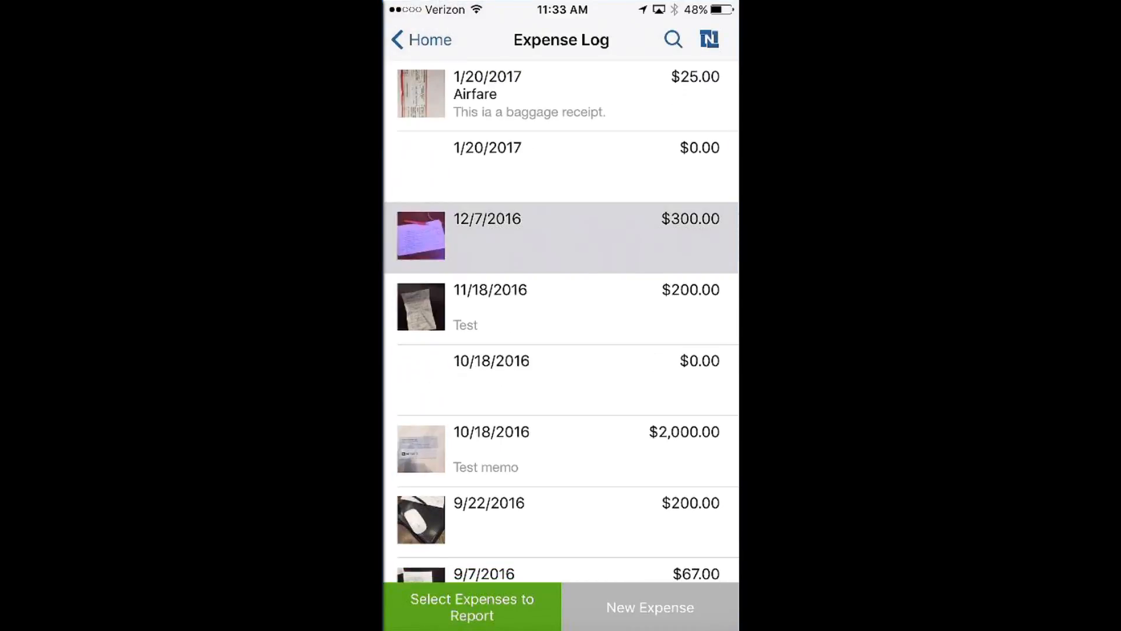
left_click(560, 236)
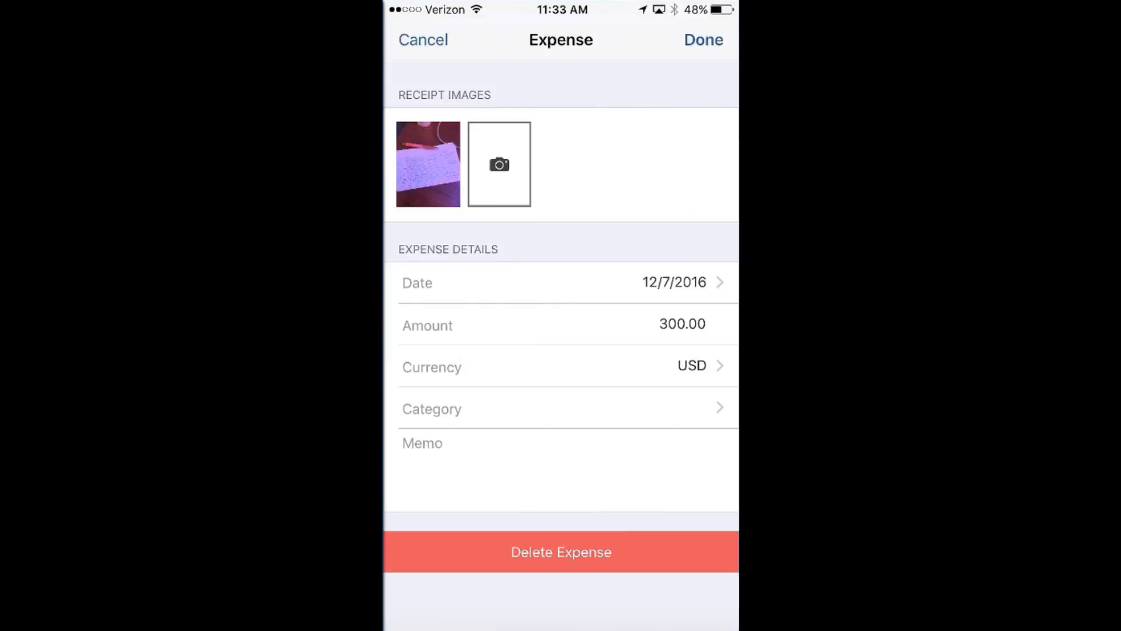
left_click(703, 40)
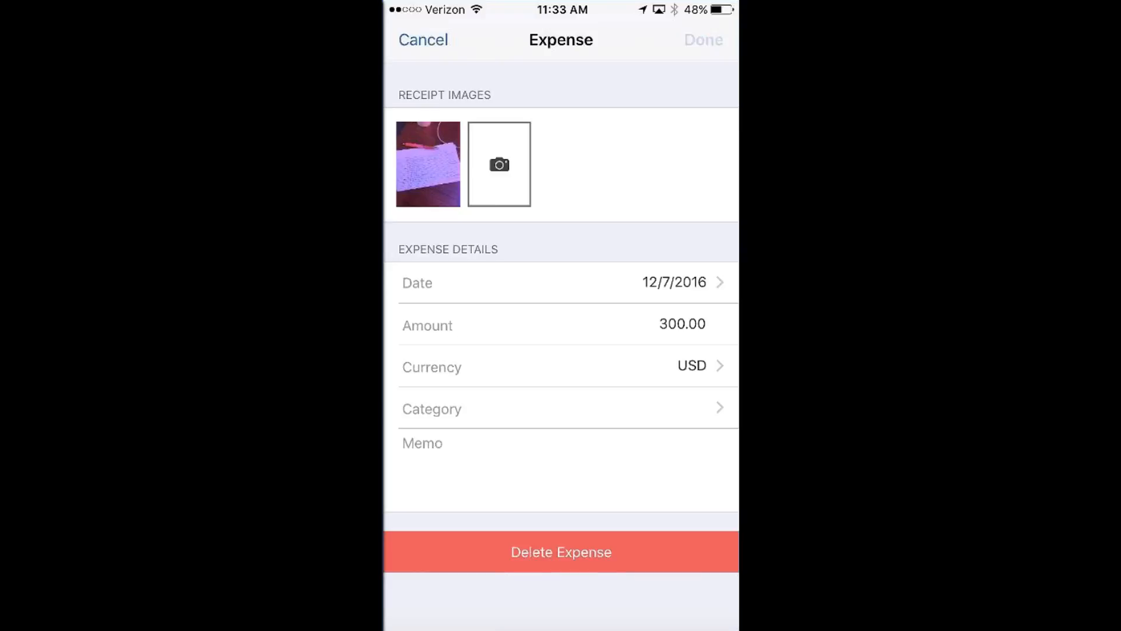
Step: Select the 1/20/2017 Airfare expense and create an expense report from it
left_click(423, 40)
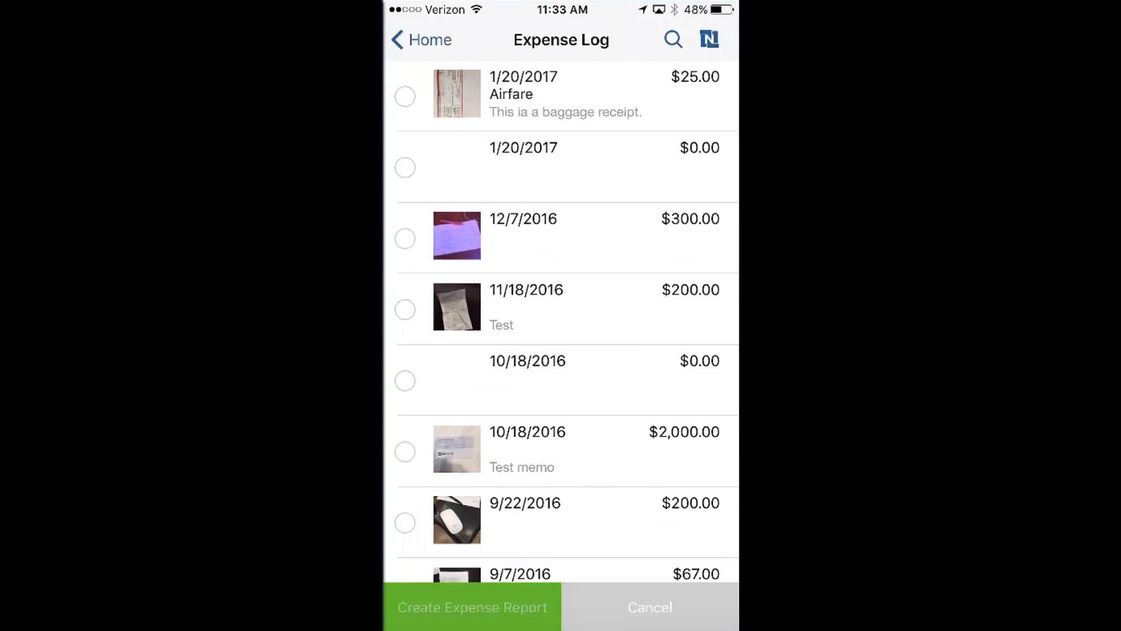
scroll("down", 3)
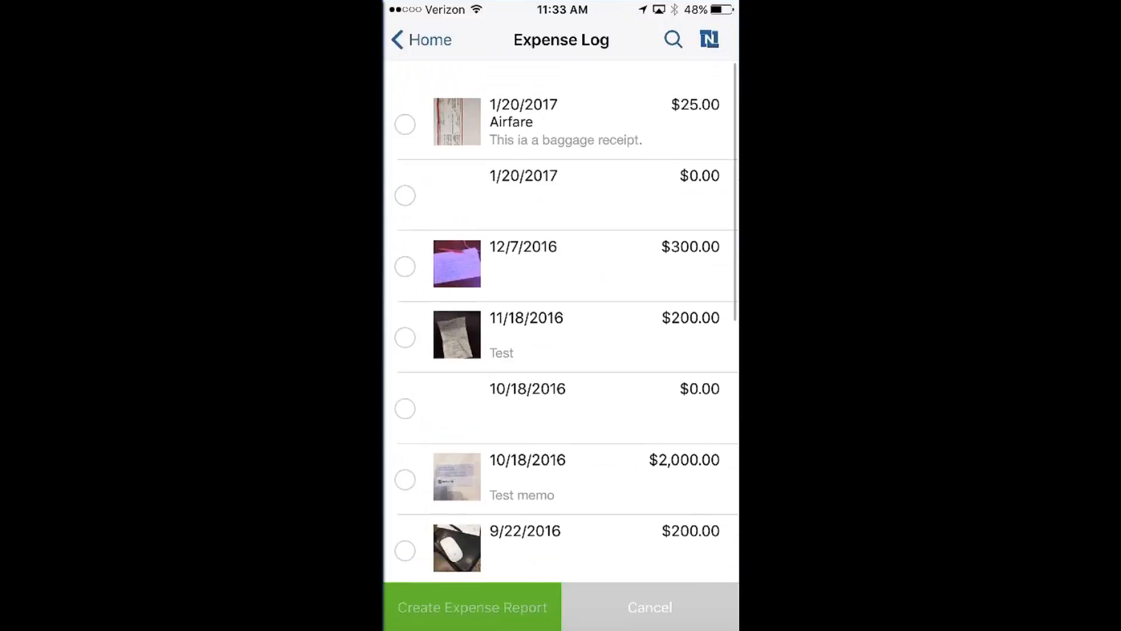
scroll("down", 3)
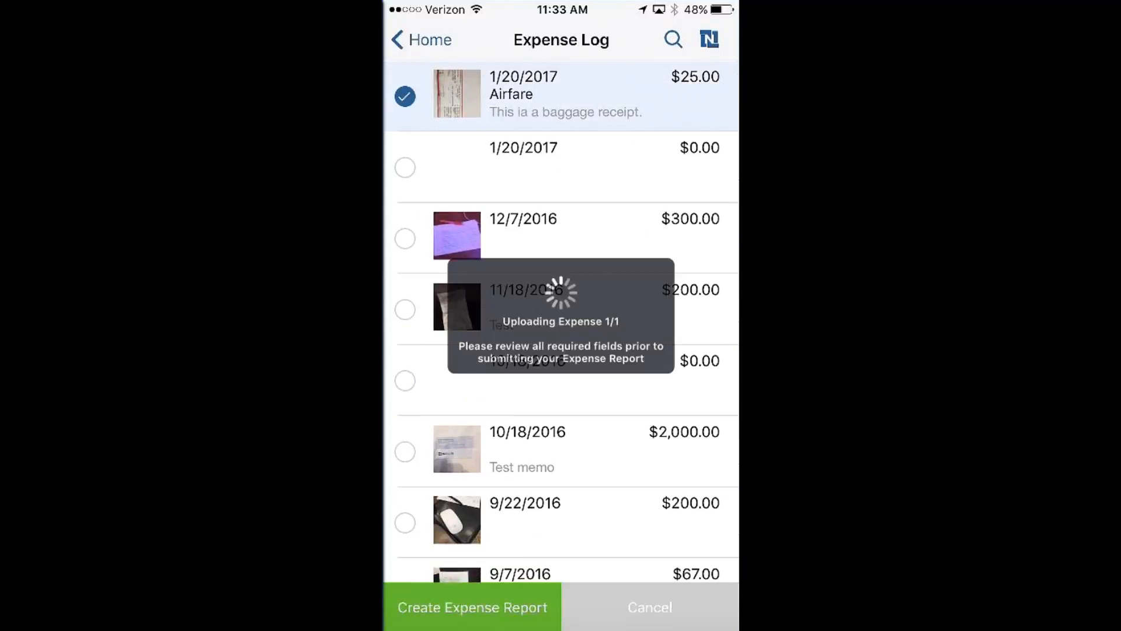
left_click(472, 607)
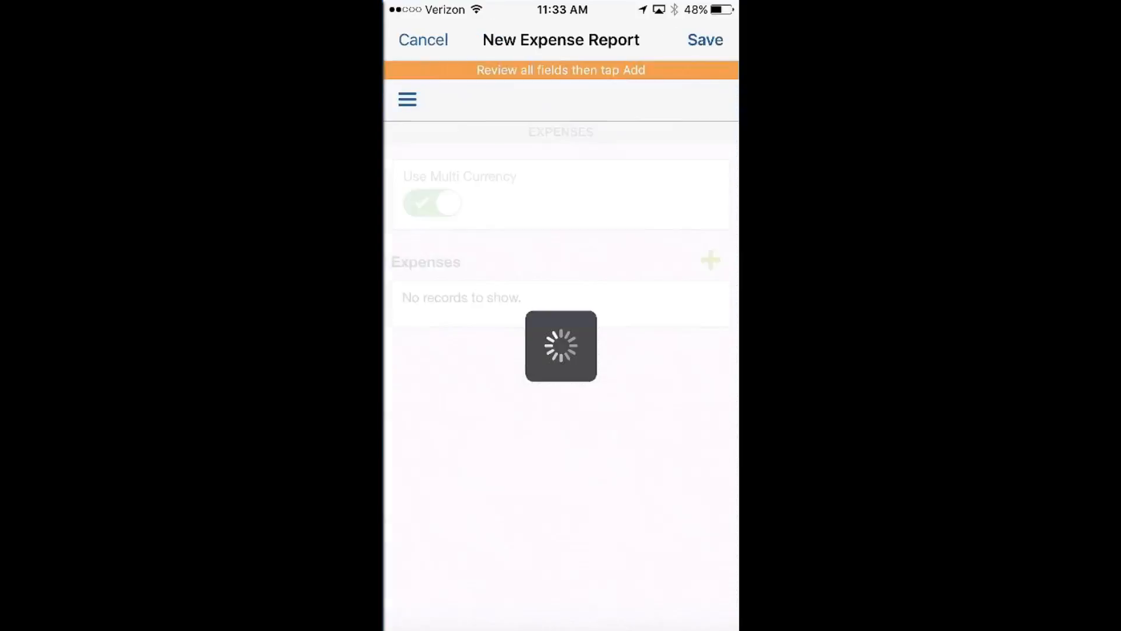
Step: Assign Sony : Professional Services as the report's client and project
left_click(710, 257)
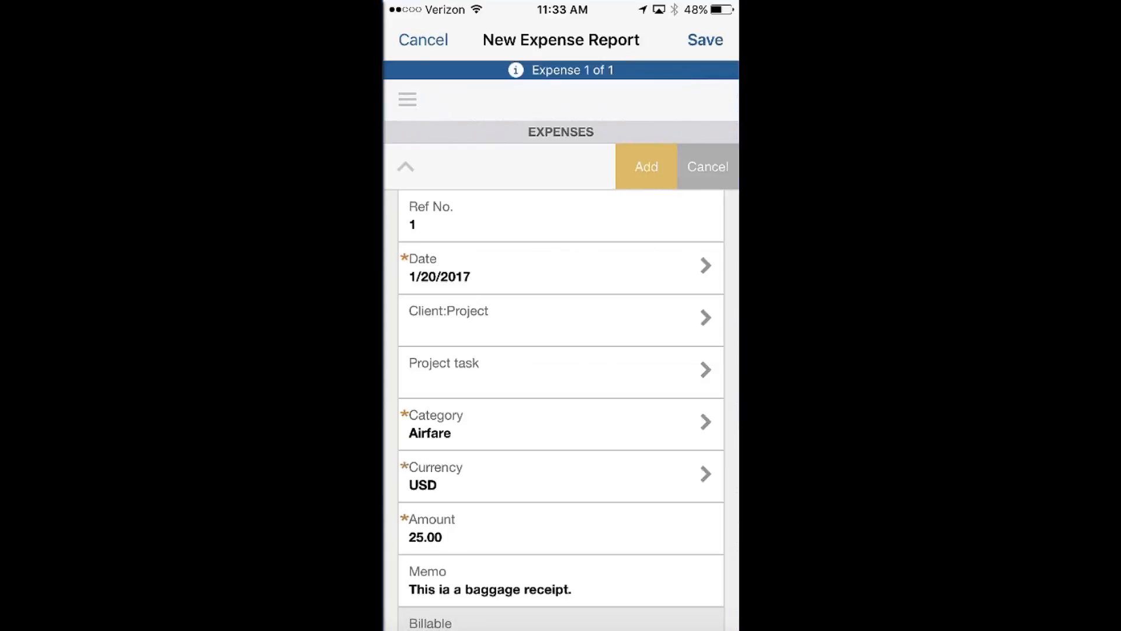
left_click(559, 318)
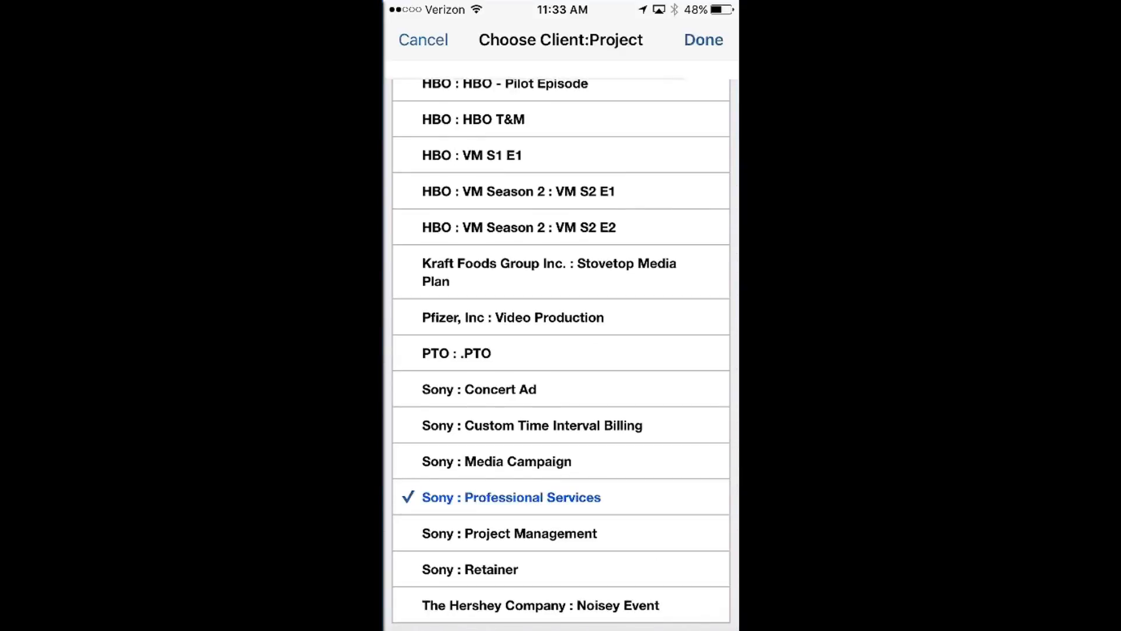
left_click(719, 39)
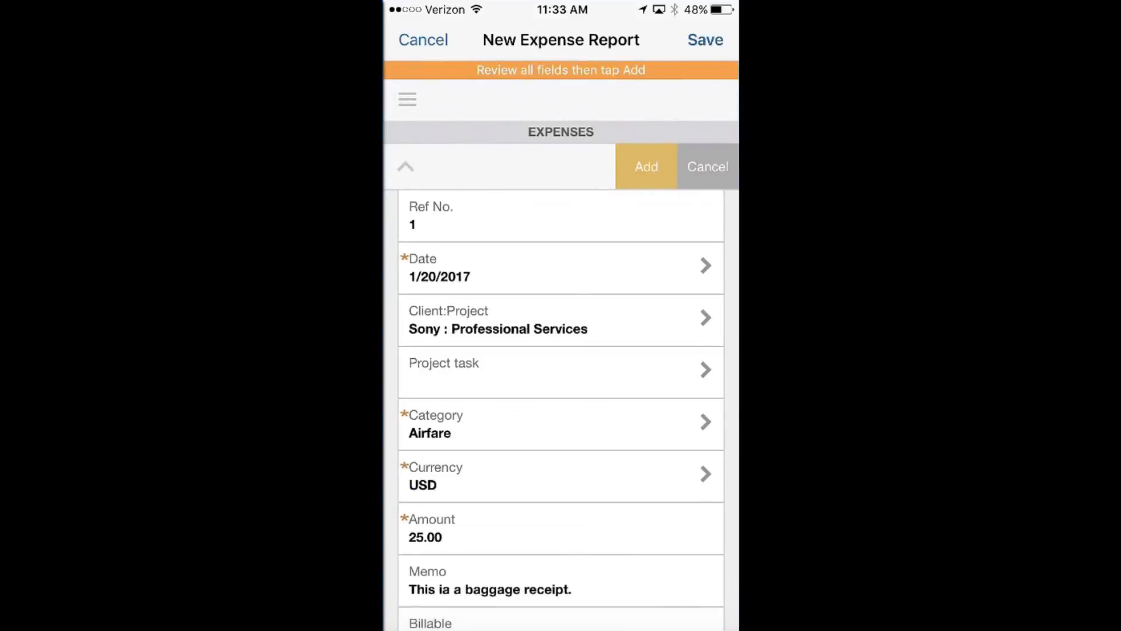
Step: Add the Airfare expense line, save the expense report and return to the home dashboard
scroll("down", 3)
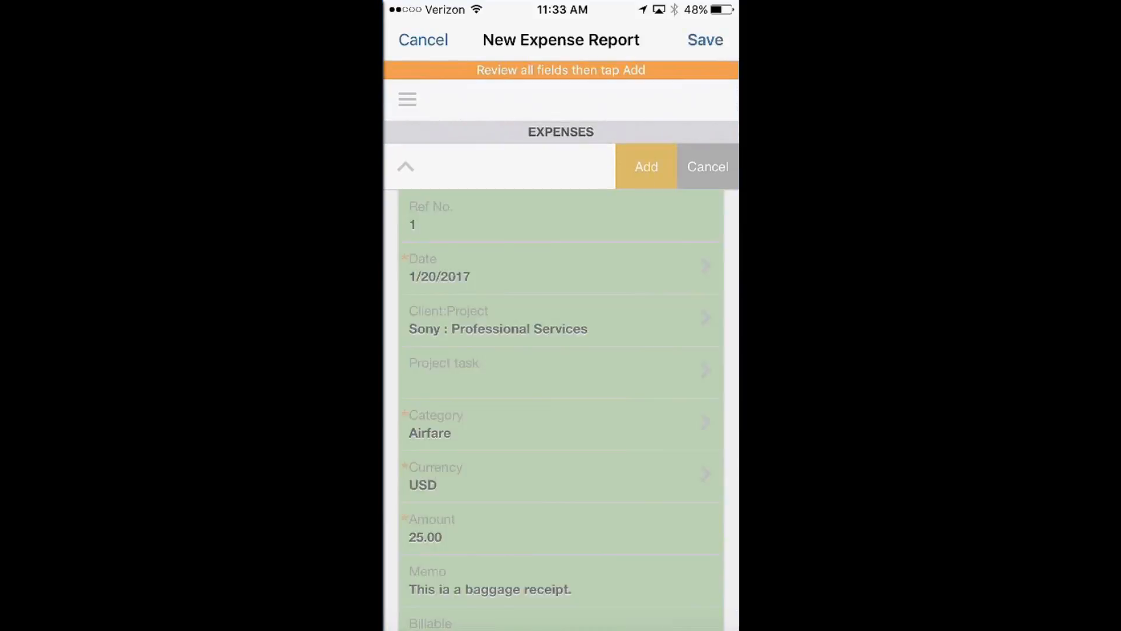
left_click(646, 166)
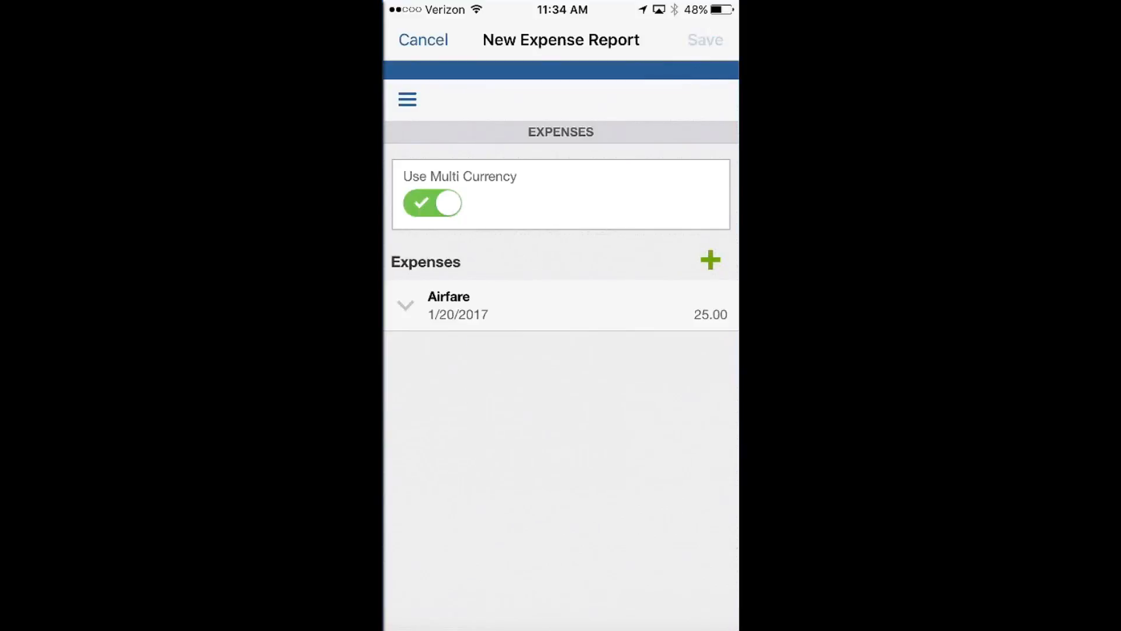
left_click(706, 40)
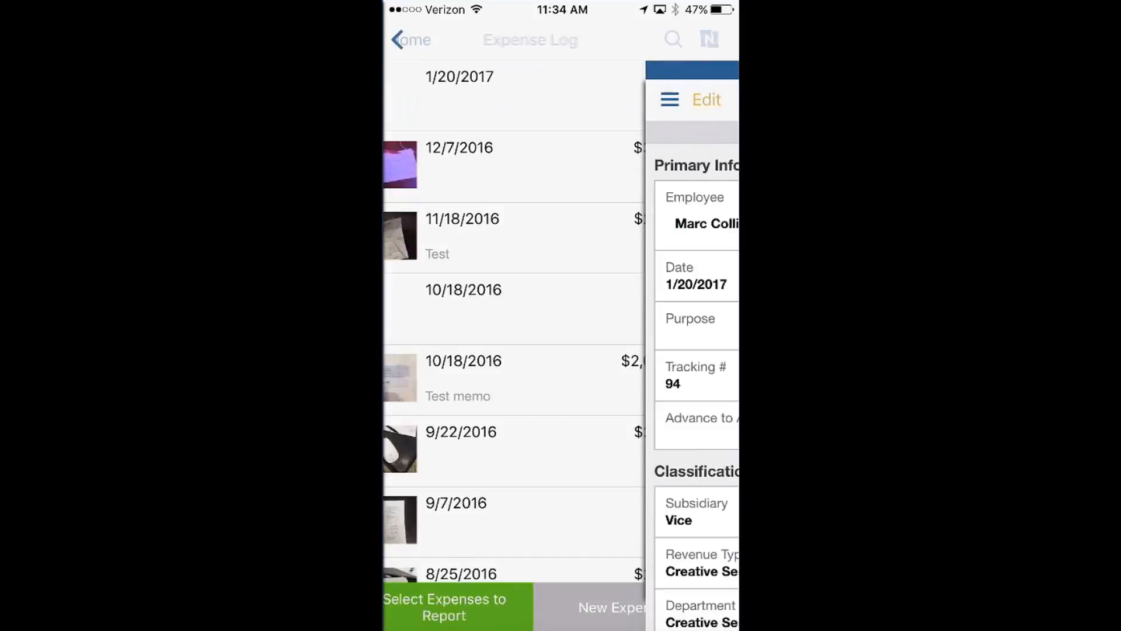
left_click(406, 40)
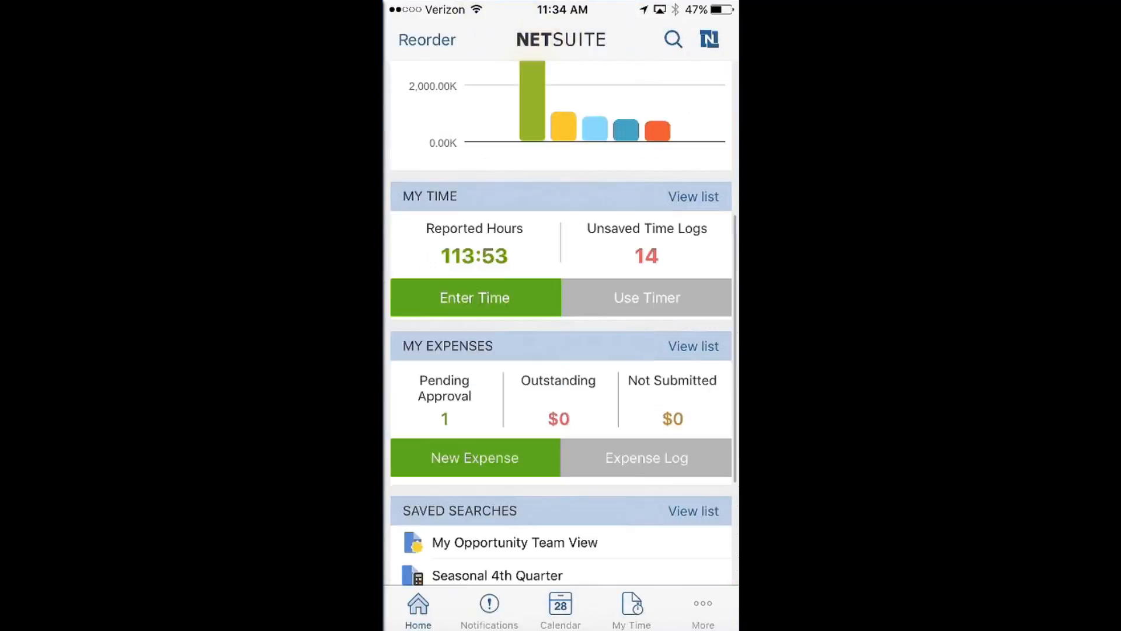